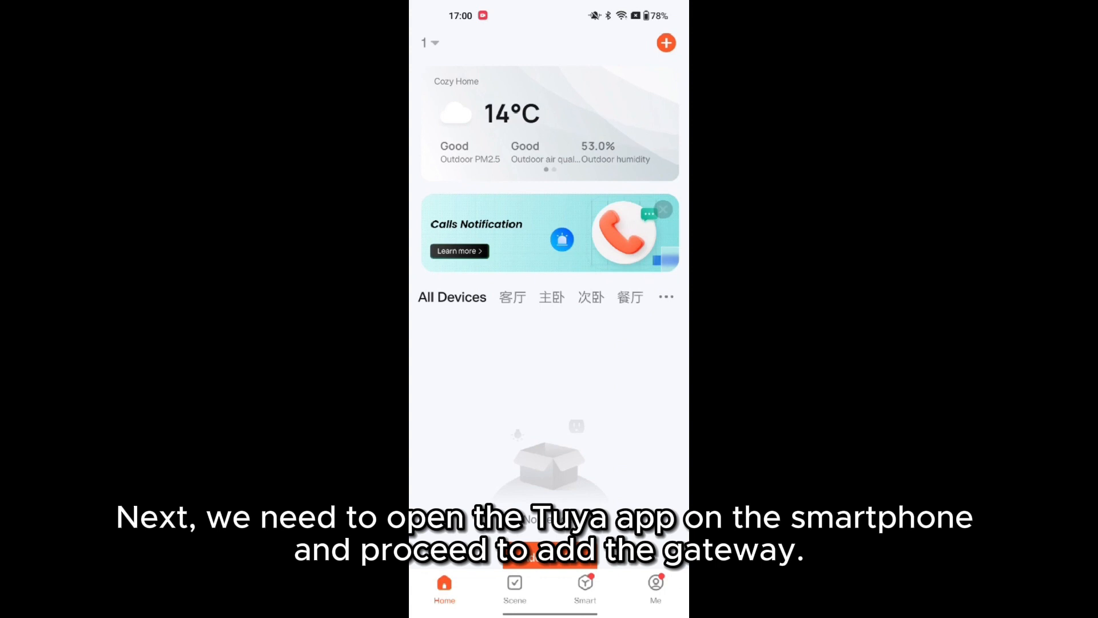
Add the discovered SS190 Wi-Fi device in Tuya Smart and enter the Wi-Fi password.
click(666, 43)
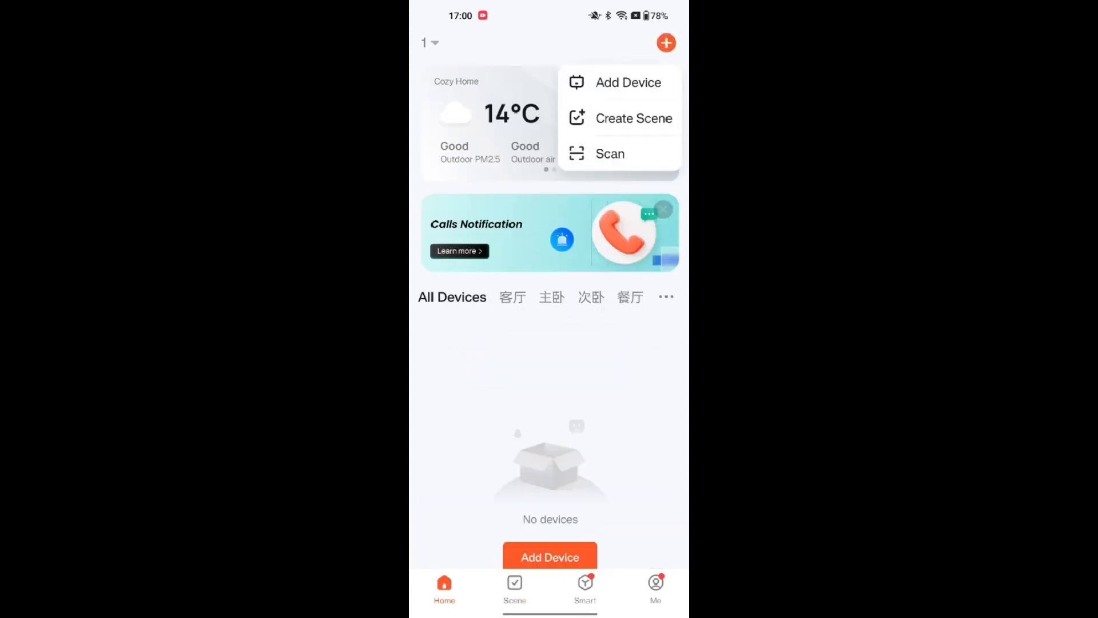
click(627, 82)
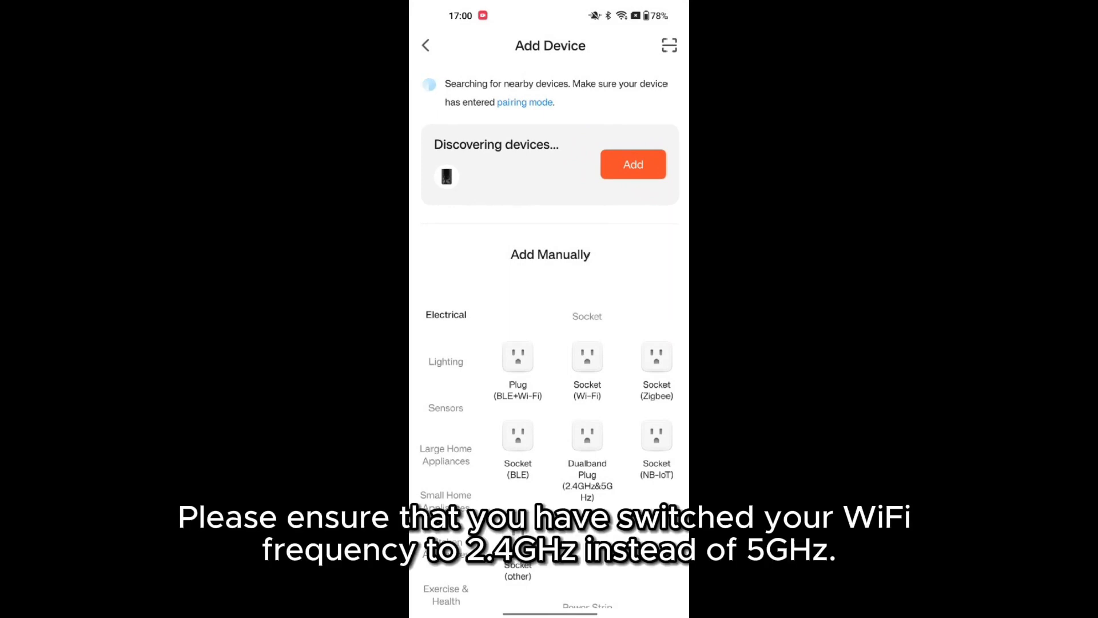
click(631, 164)
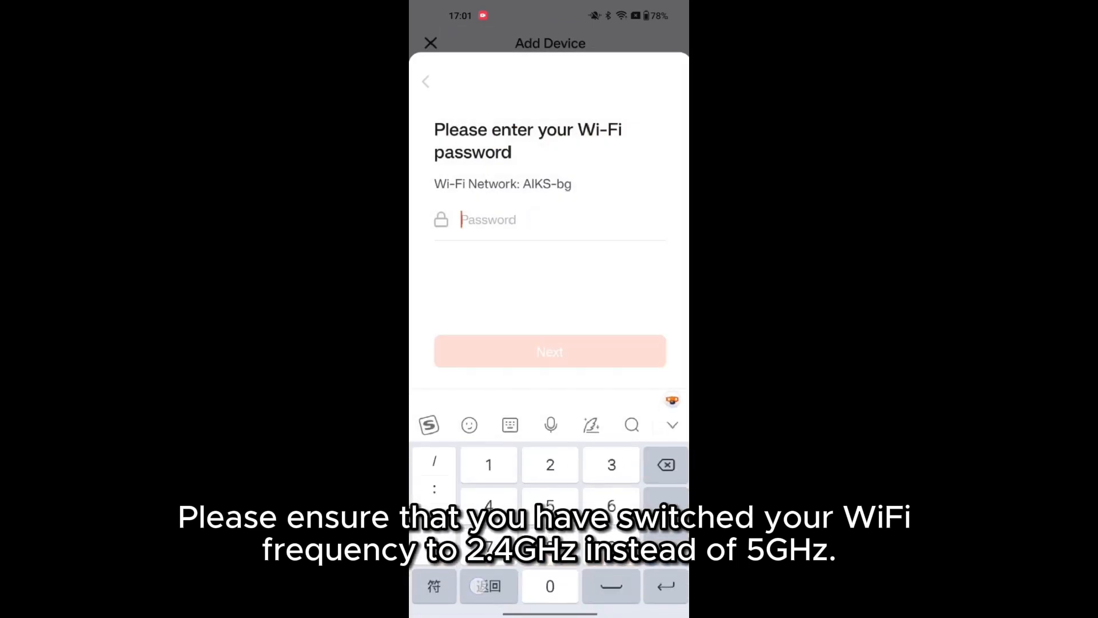
text(a)
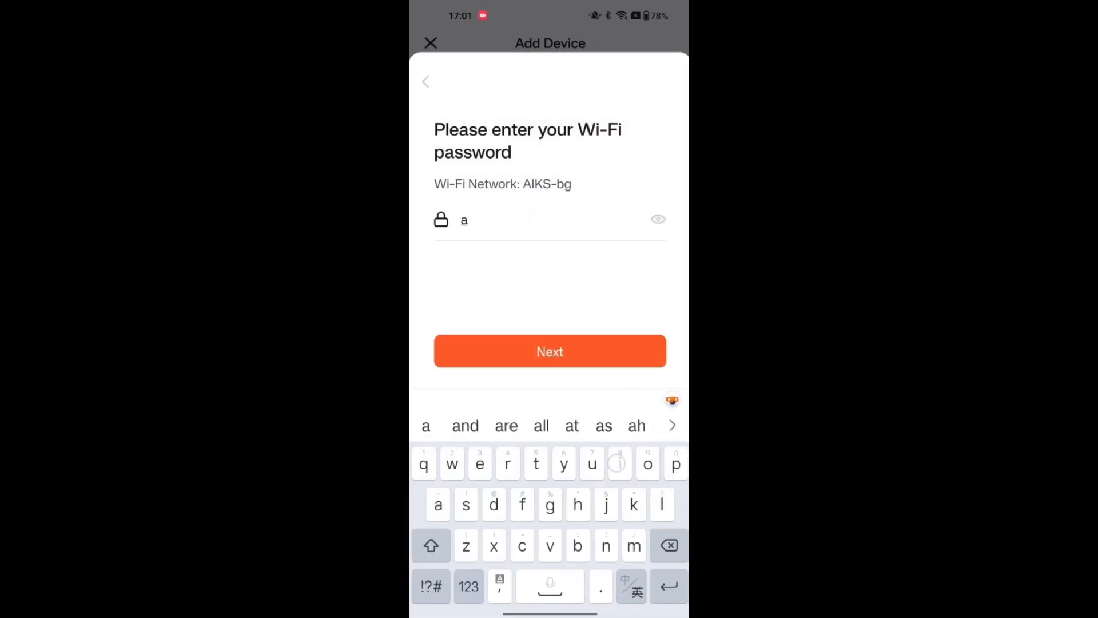
text(iks36)
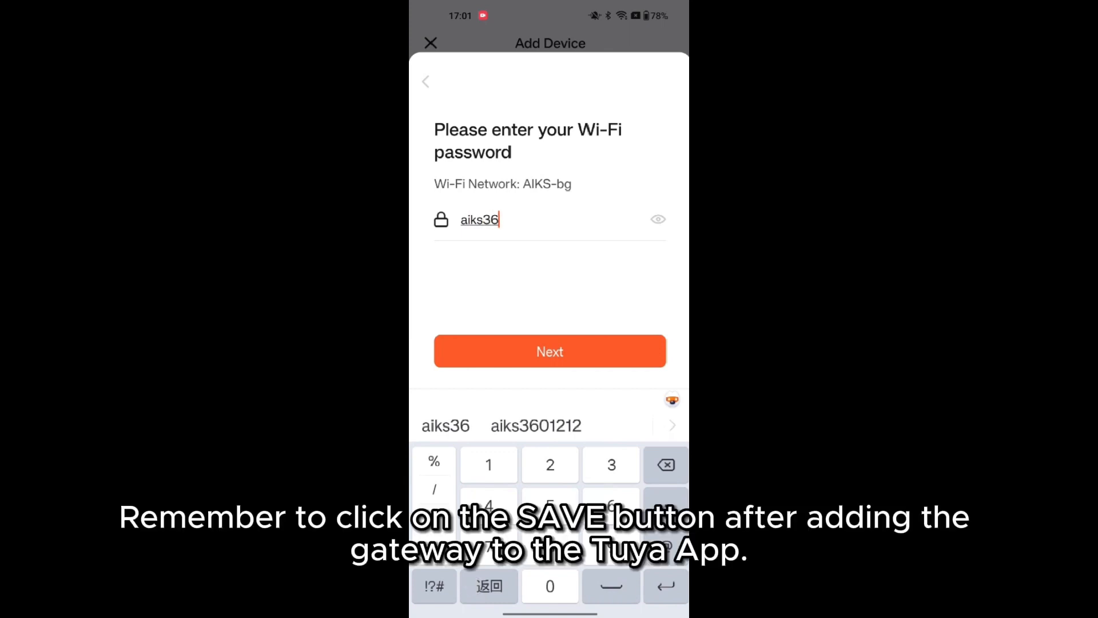
Finish adding the SS190 device and launch Conductor from AVCtrl1023.
click(550, 351)
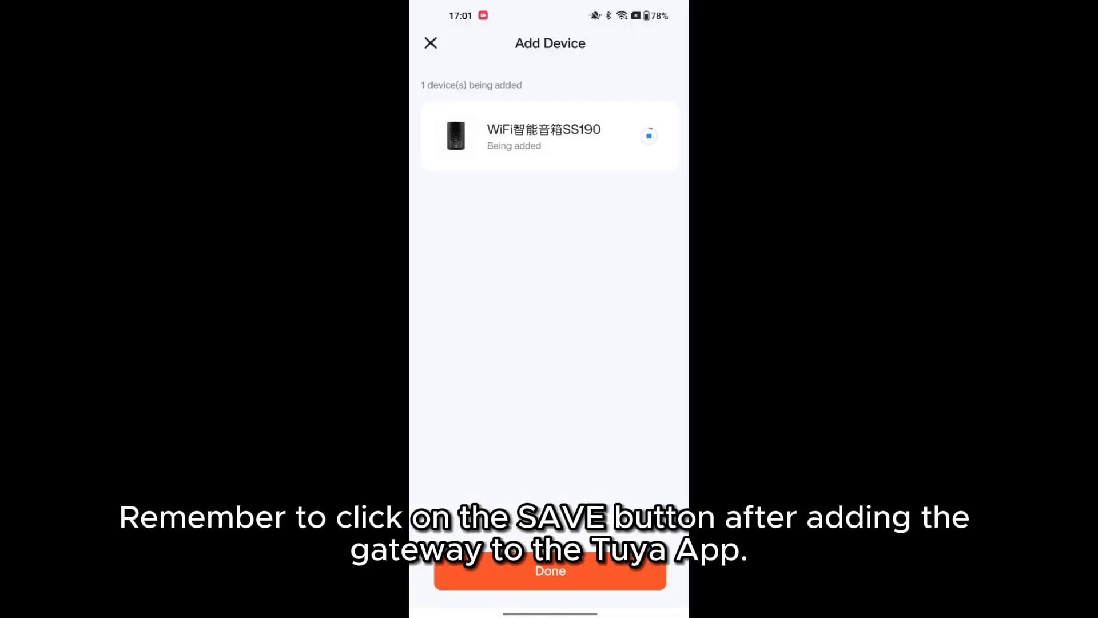
click(550, 571)
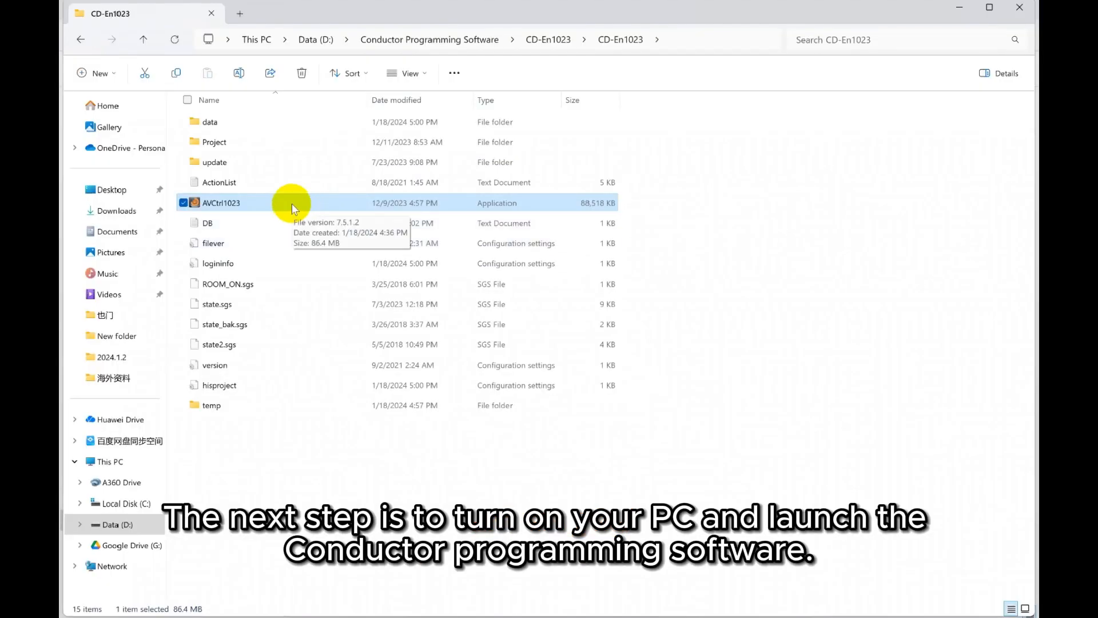
double_click(221, 202)
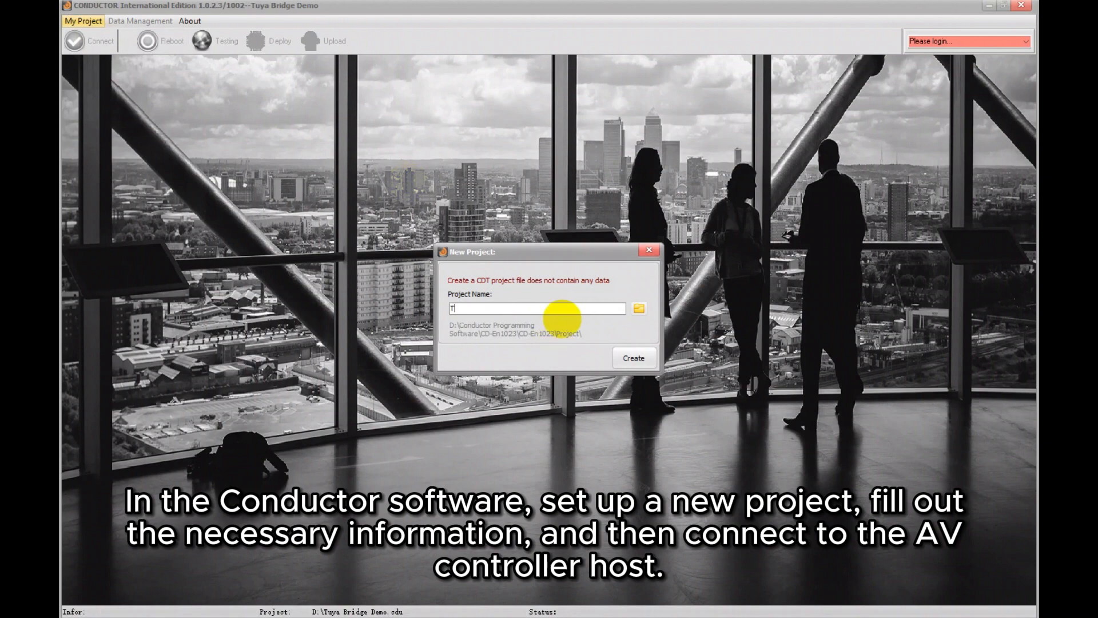
Create and save a new project named 'Tuya bridge'.
click(633, 359)
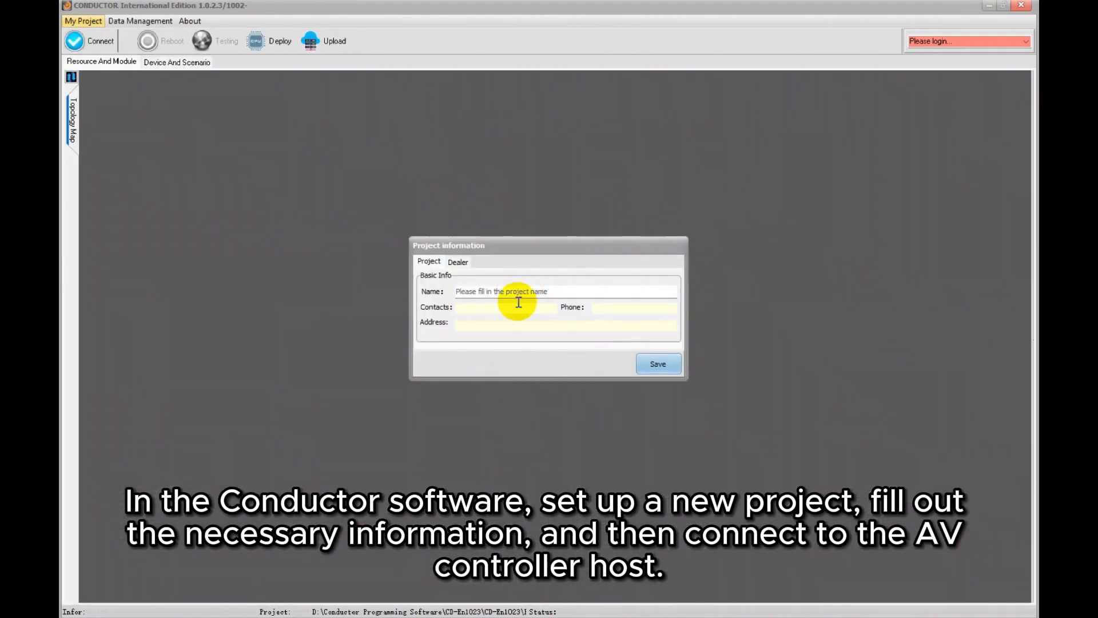
text(Tuya bridge)
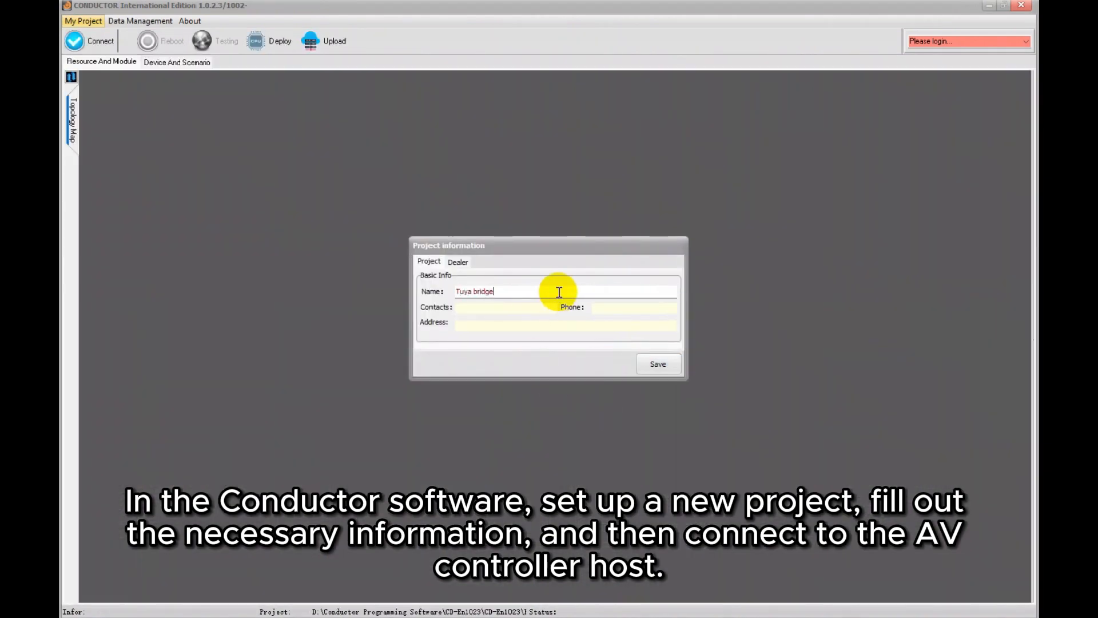
click(658, 364)
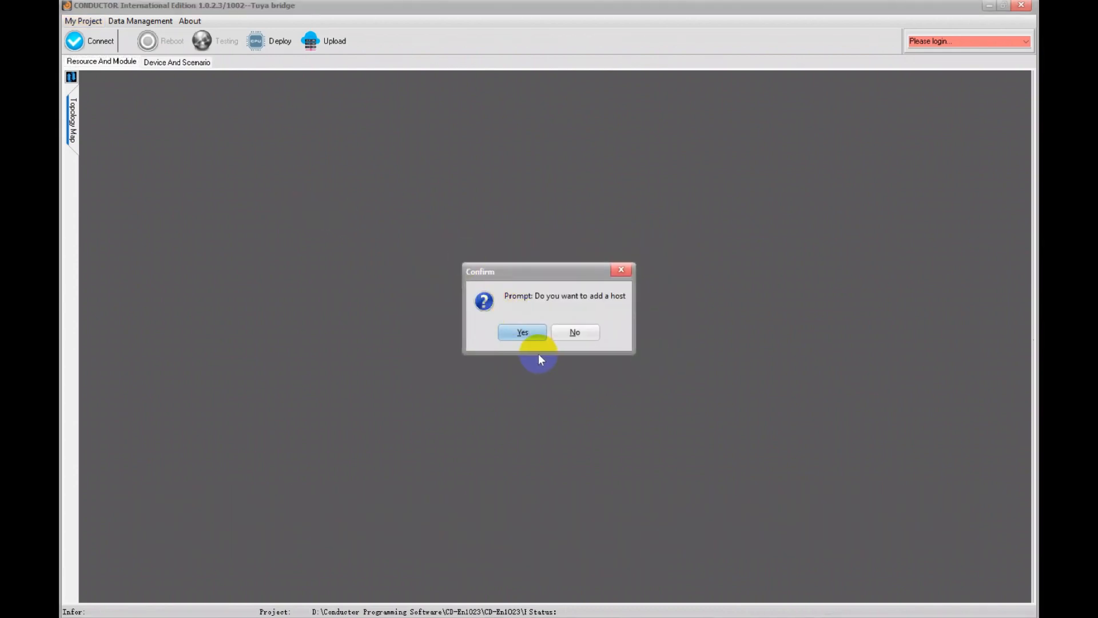
Add the LK-HC200 host at 192.168.0.150 and log in to it.
click(521, 332)
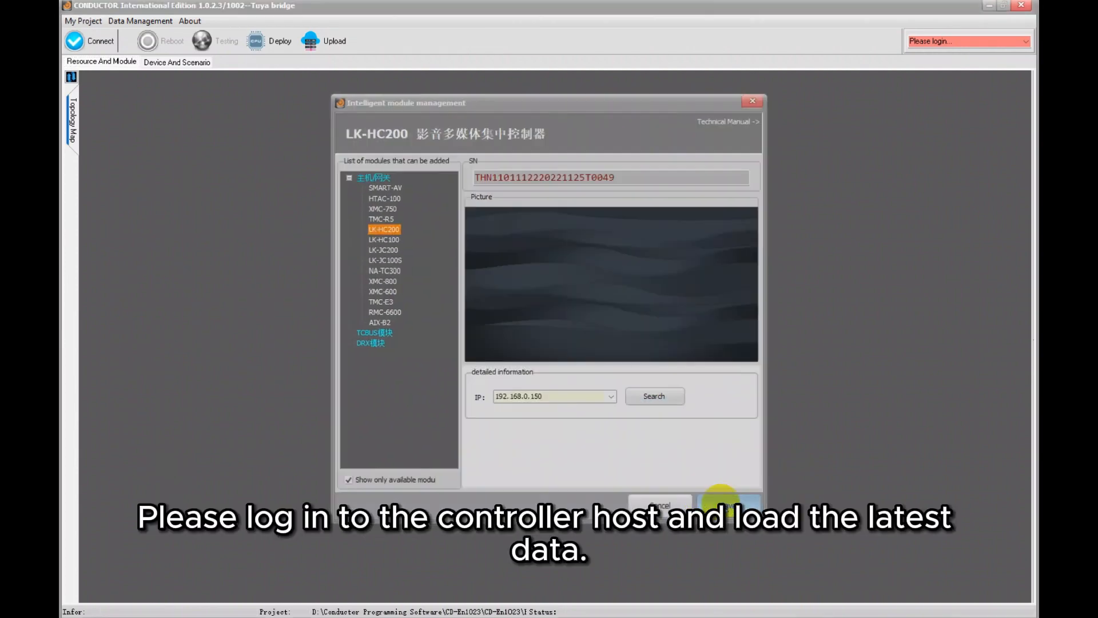
click(728, 504)
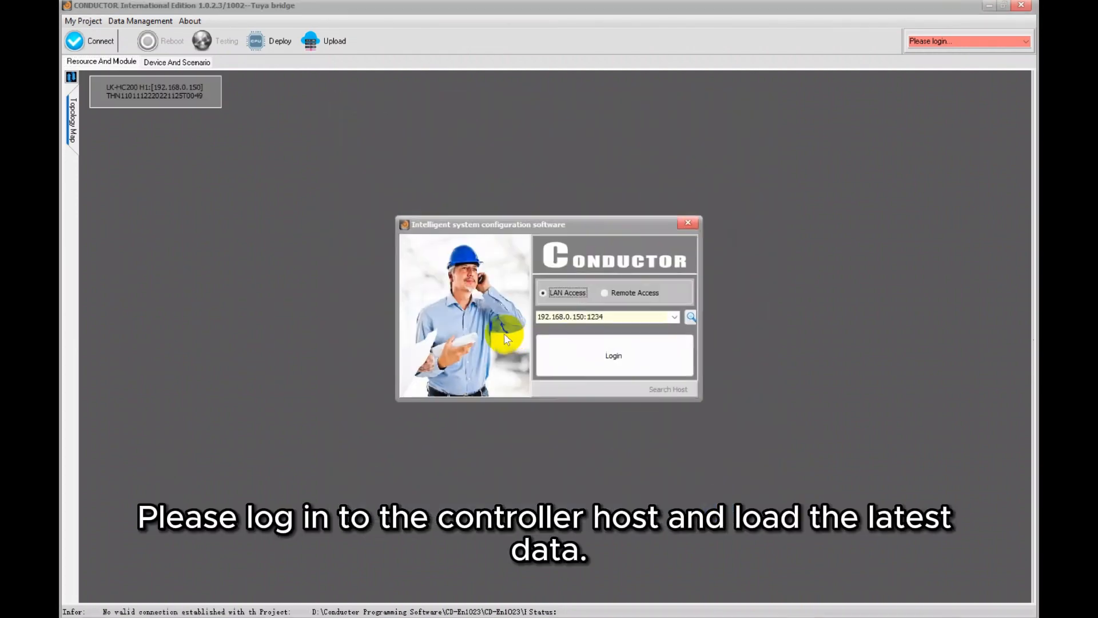
mouse_move(582, 368)
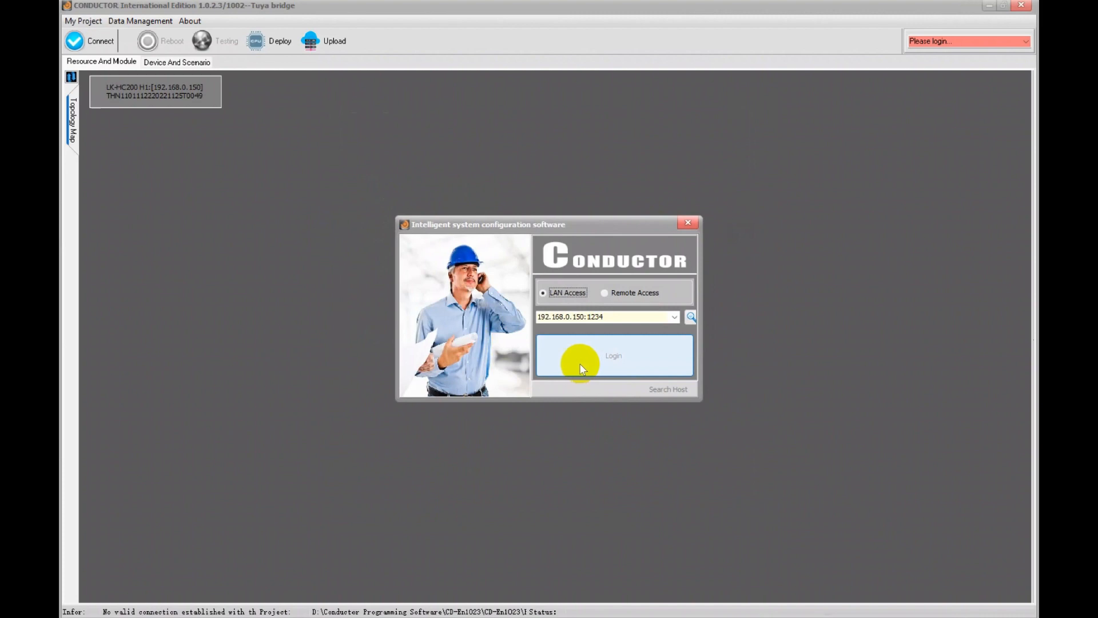
click(613, 355)
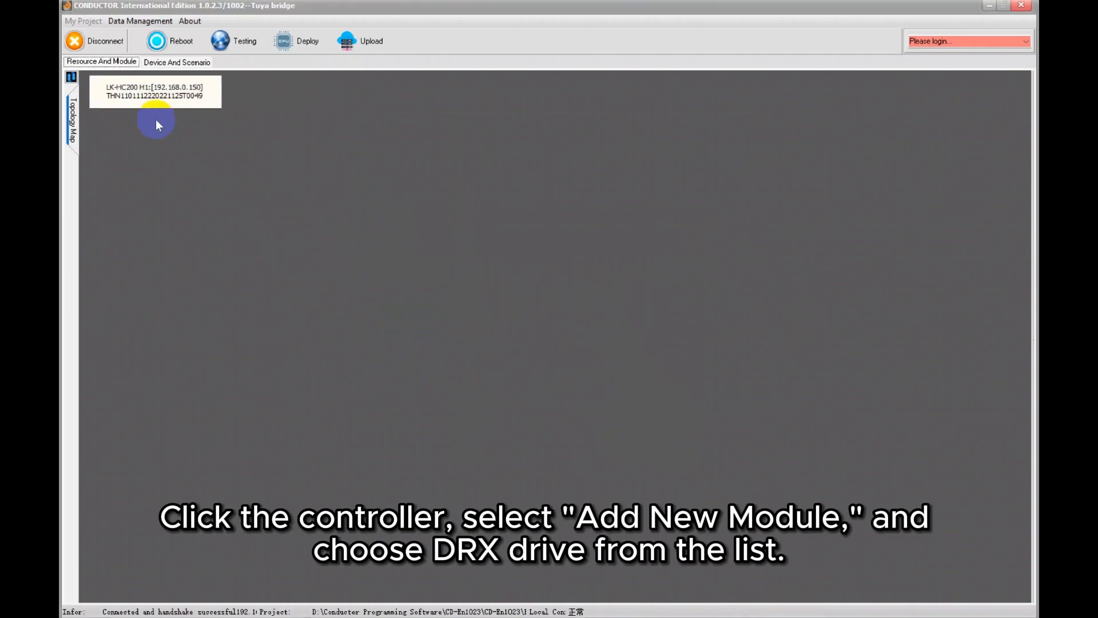
Add a DRX-Drive virtual module to the LK-HC200 host and sync it.
right_click(154, 90)
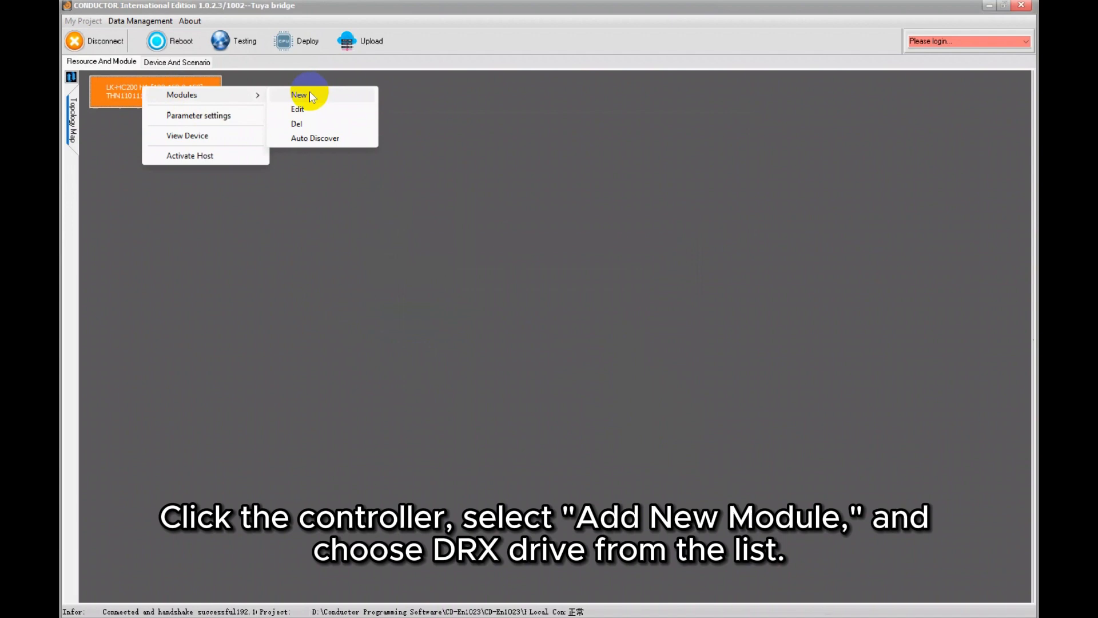
click(299, 94)
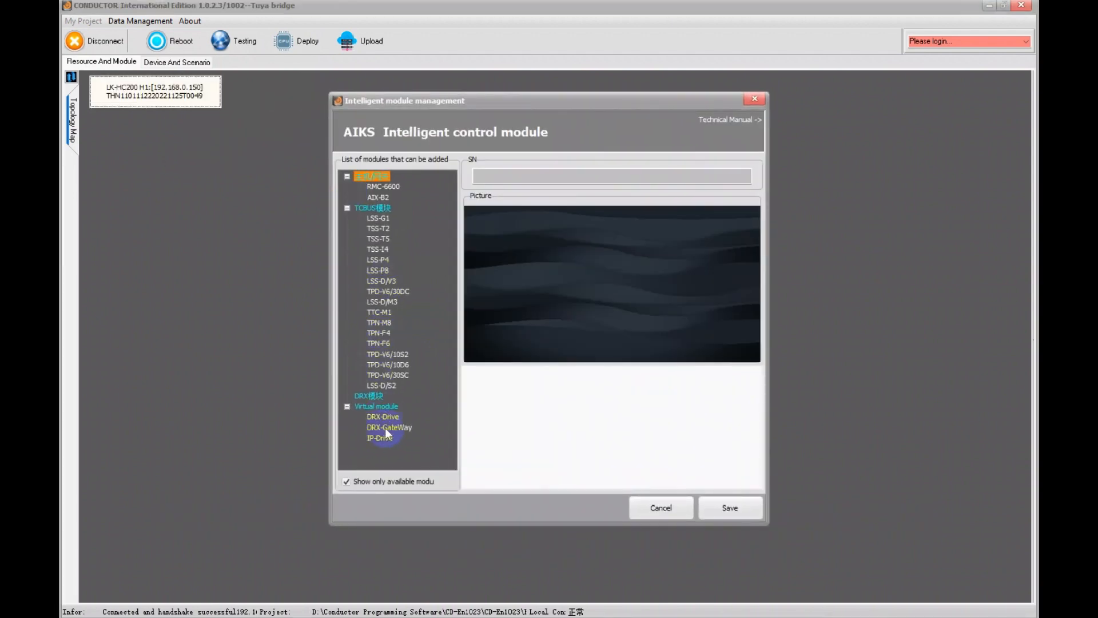
click(382, 416)
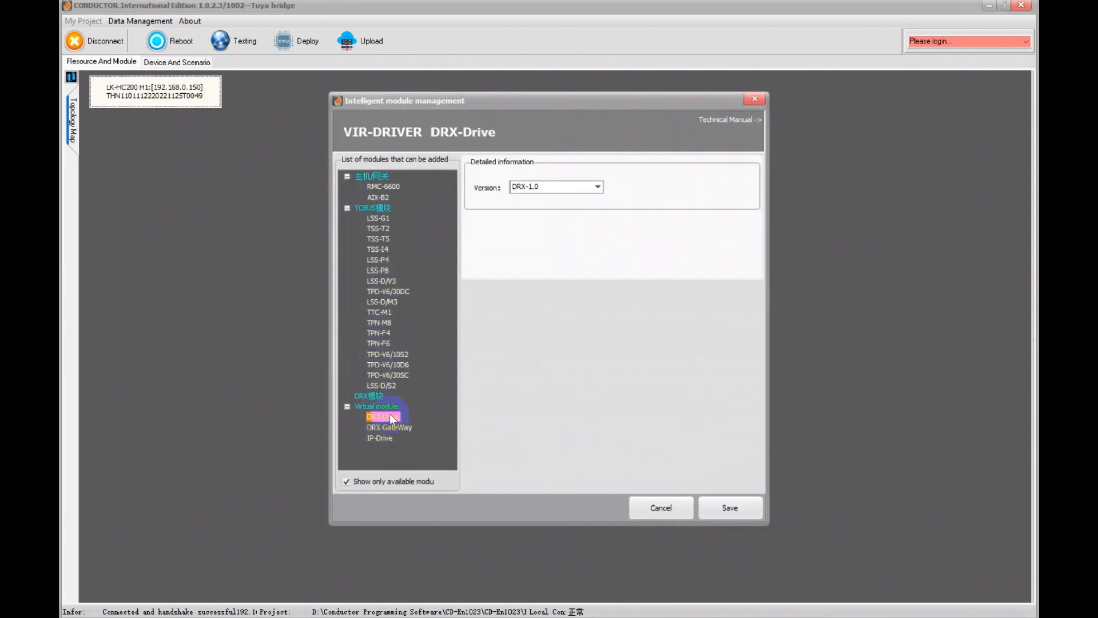
mouse_move(484, 327)
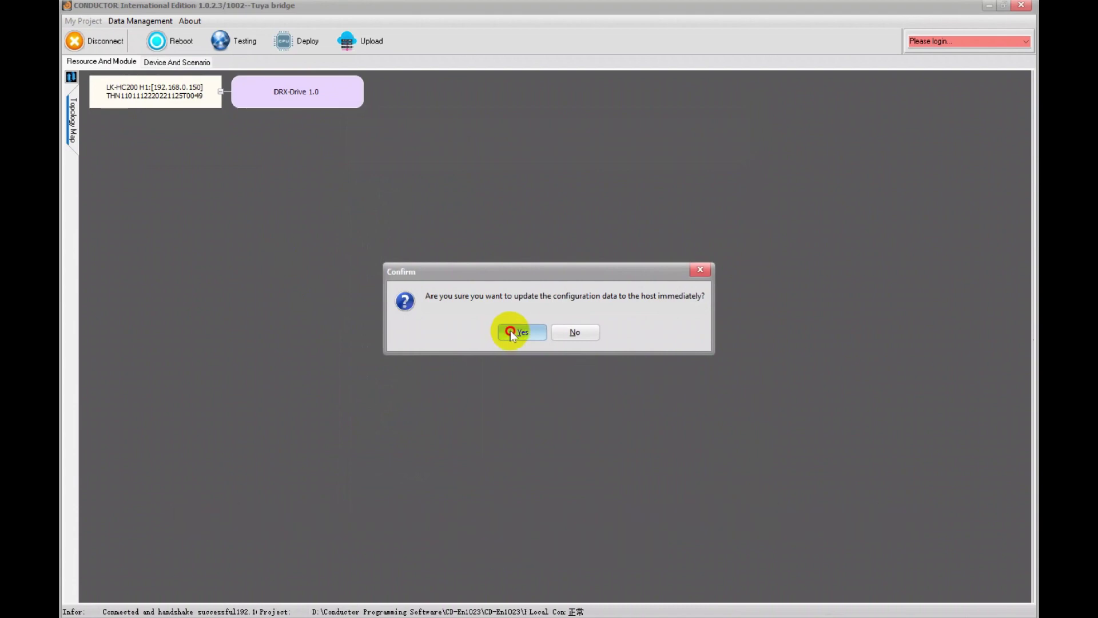
click(520, 332)
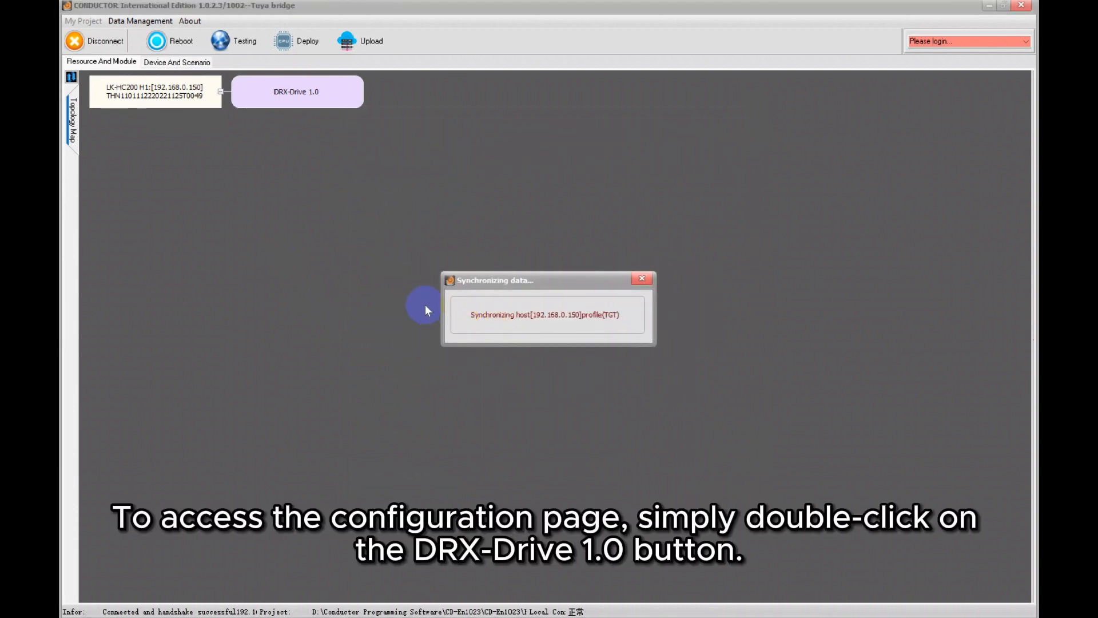
Open the DRX-Drive 1.0 drive management window.
double_click(296, 92)
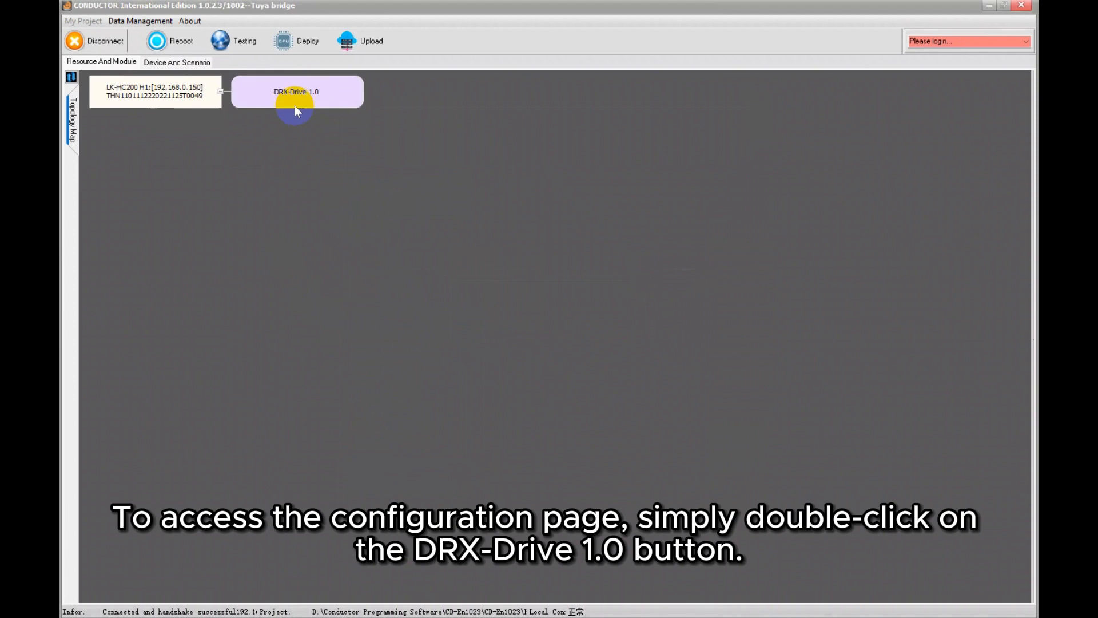
double_click(296, 91)
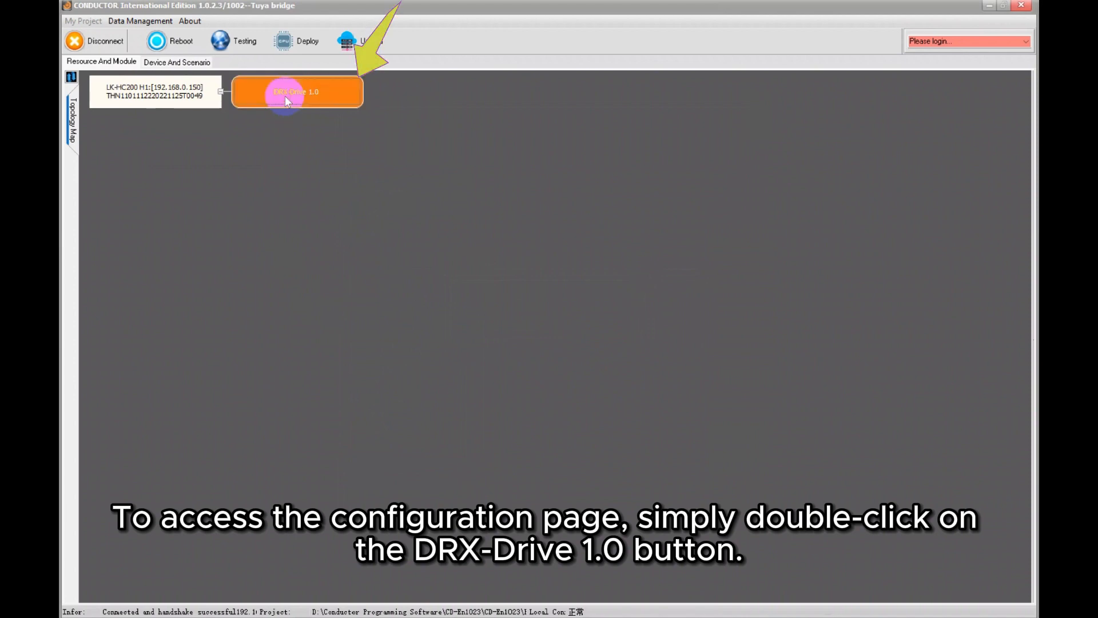
double_click(296, 91)
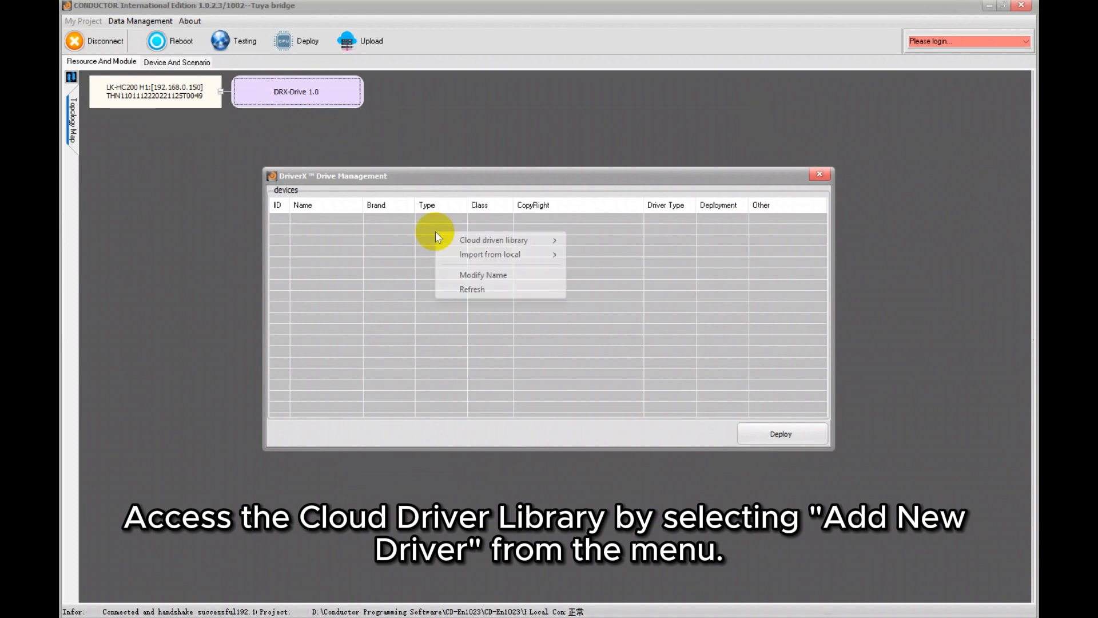
mouse_move(494, 240)
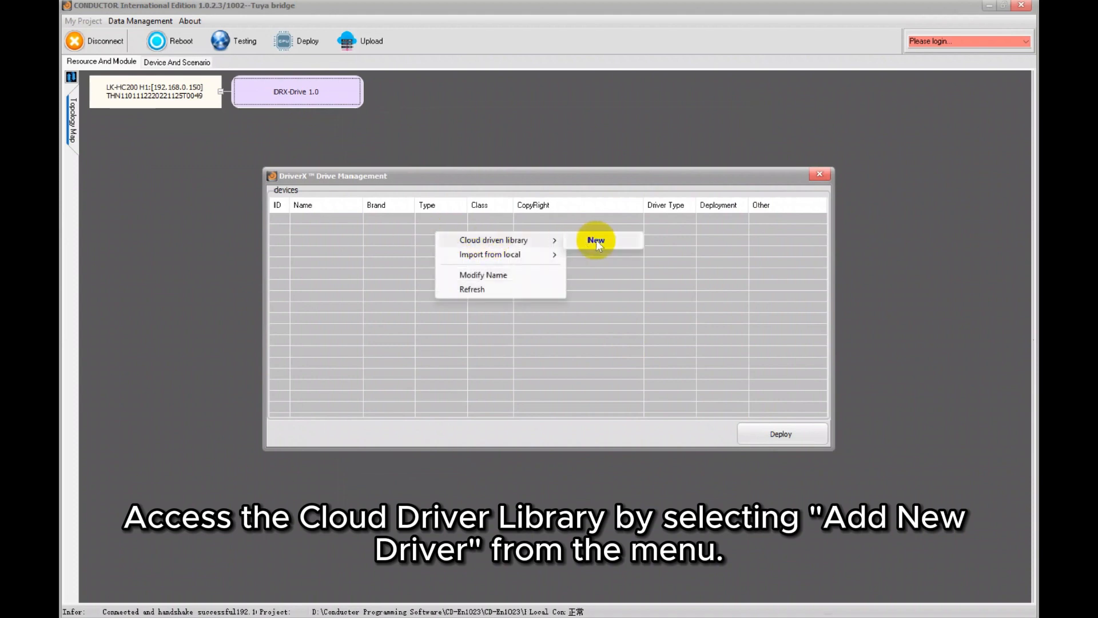
Add the MateDock-SSA-TY Tuya driver from the cloud library.
click(596, 240)
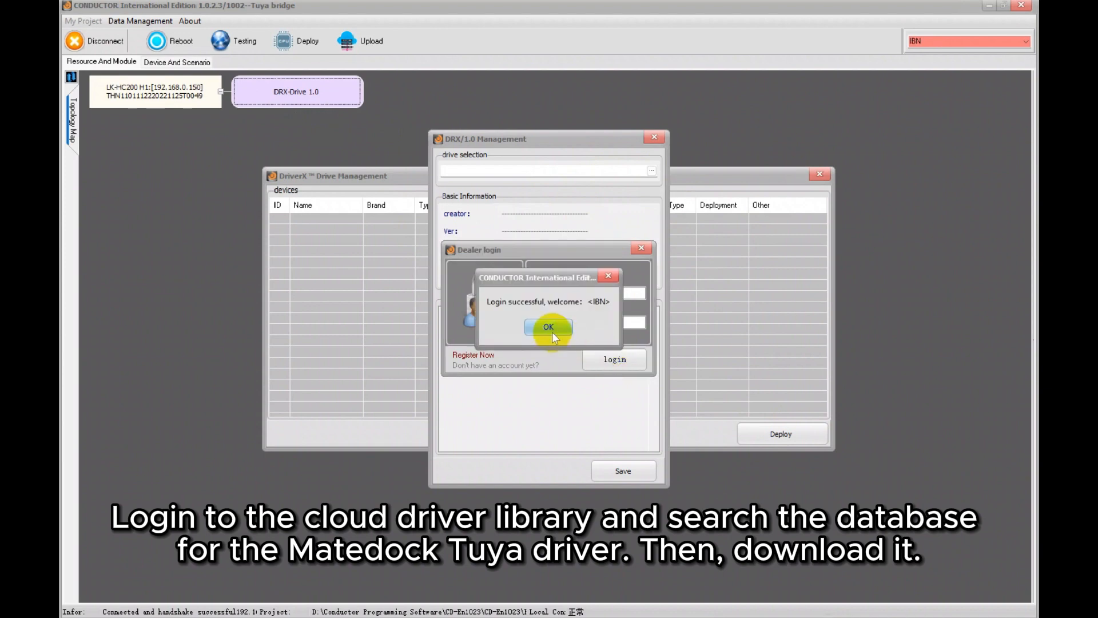
click(548, 327)
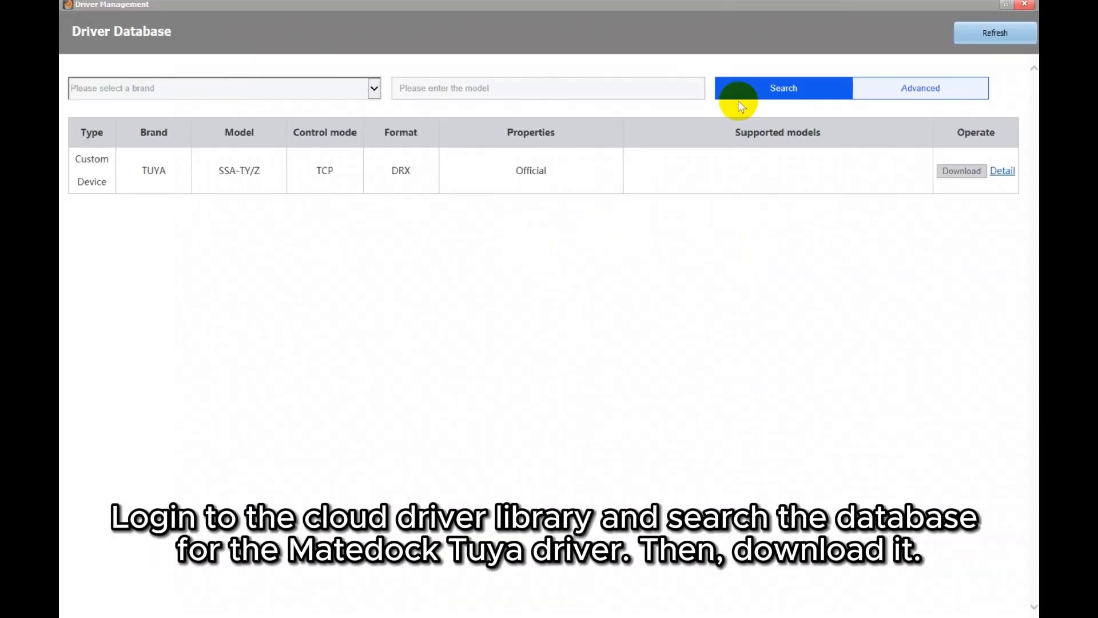
mouse_move(962, 171)
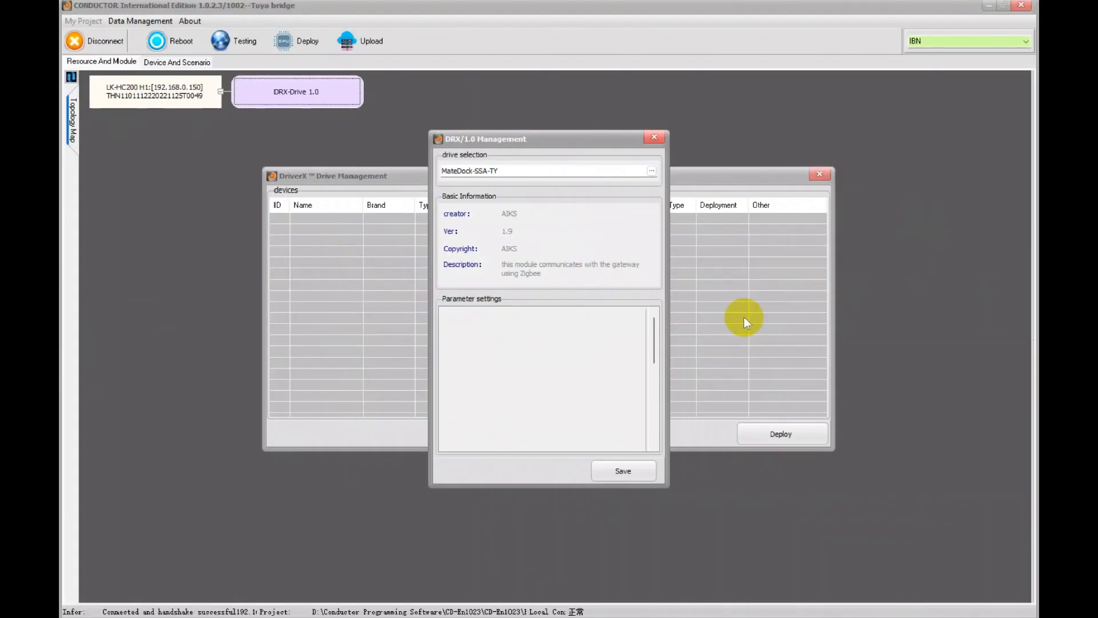
mouse_move(619, 465)
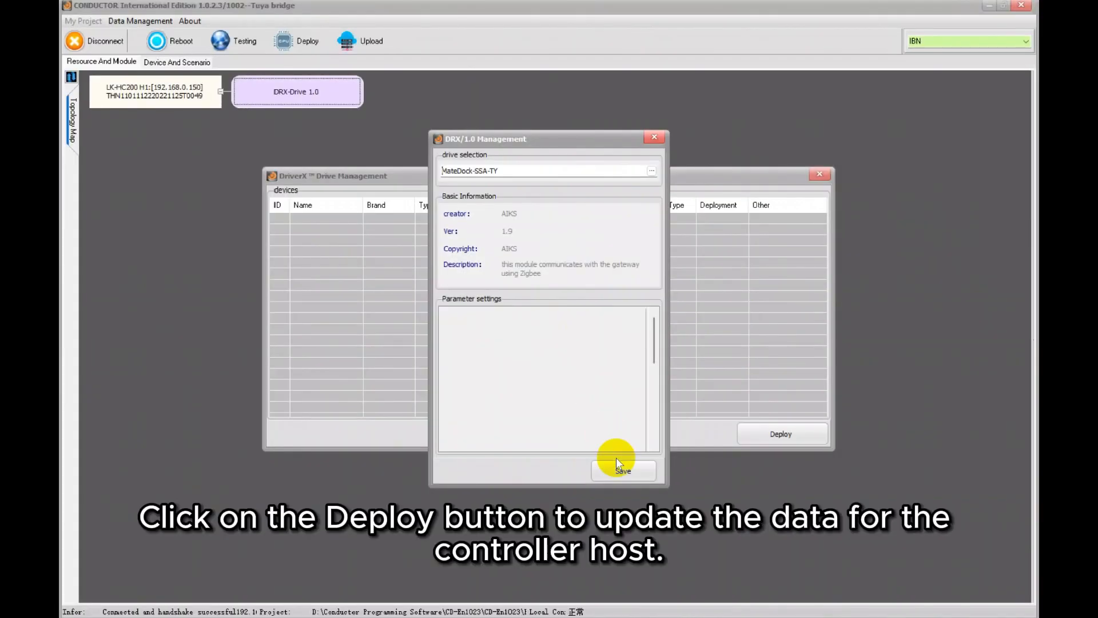
click(621, 470)
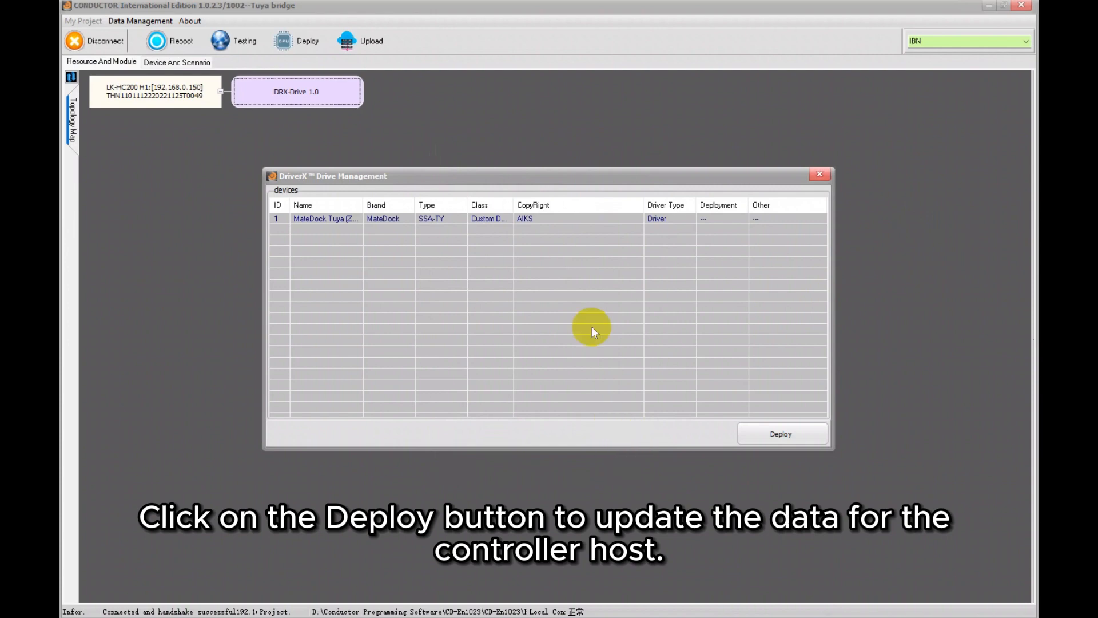
click(441, 218)
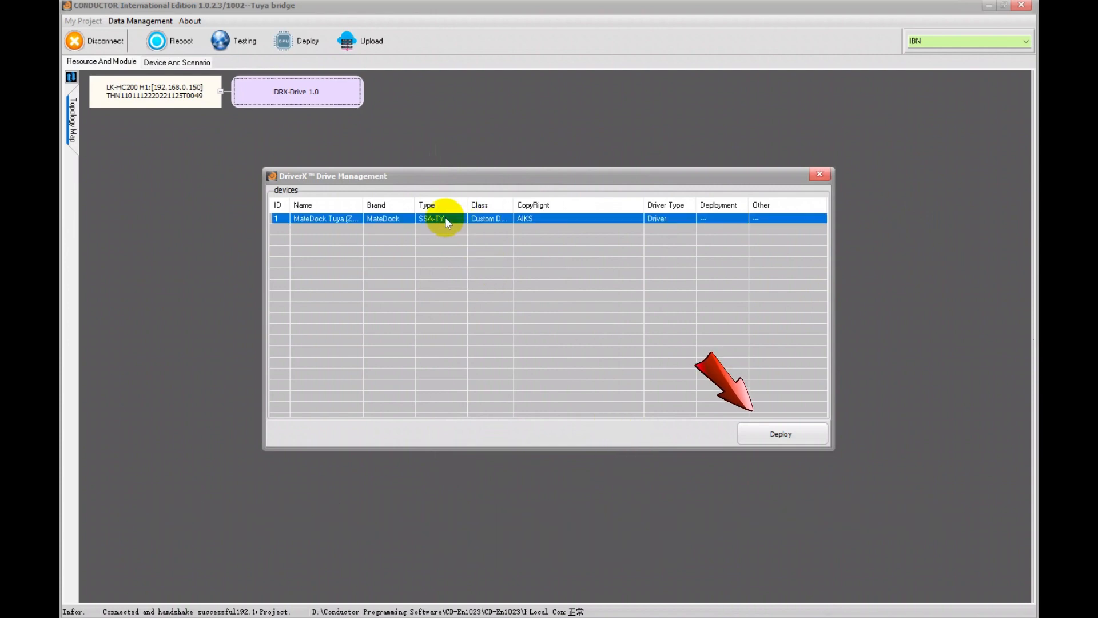
Deploy the MateDock Tuya driver to the controller and restart the host.
click(781, 434)
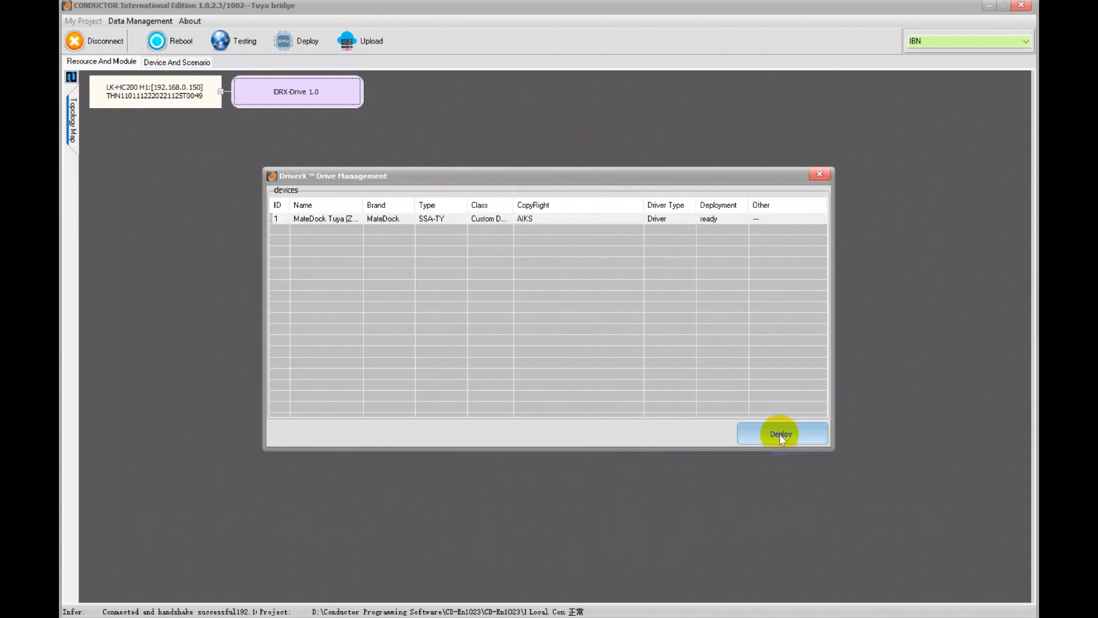
click(780, 434)
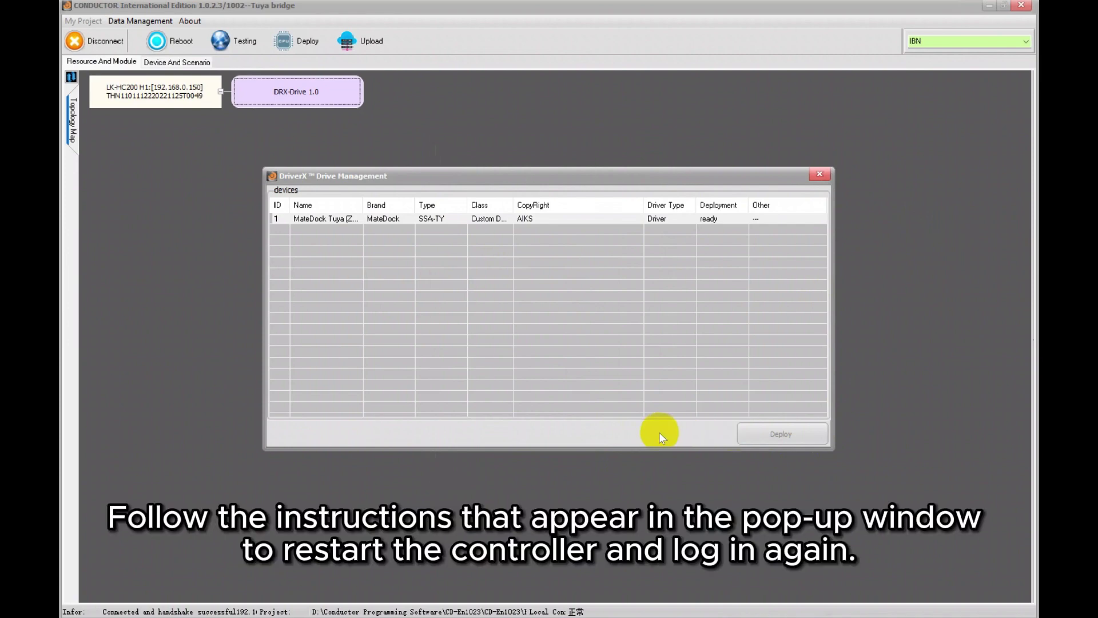
click(781, 434)
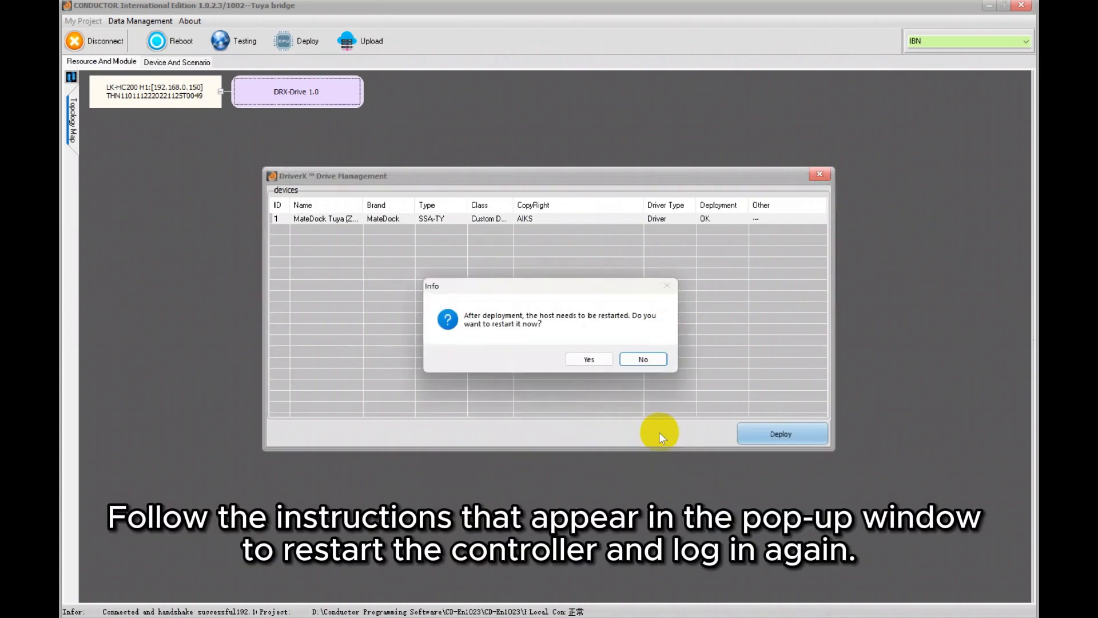
click(589, 359)
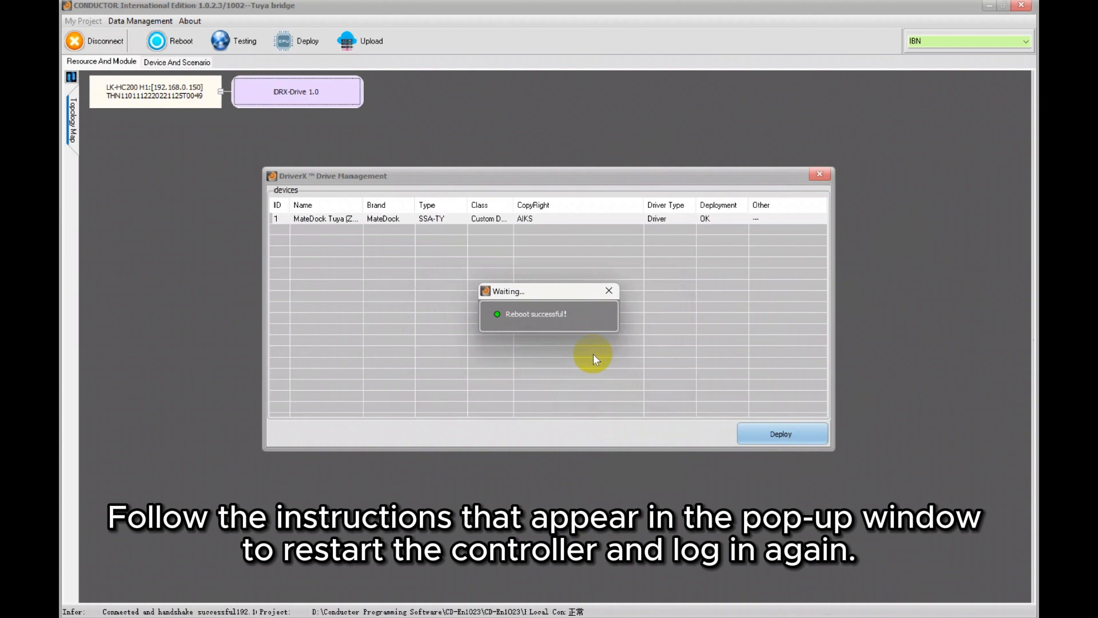
click(609, 290)
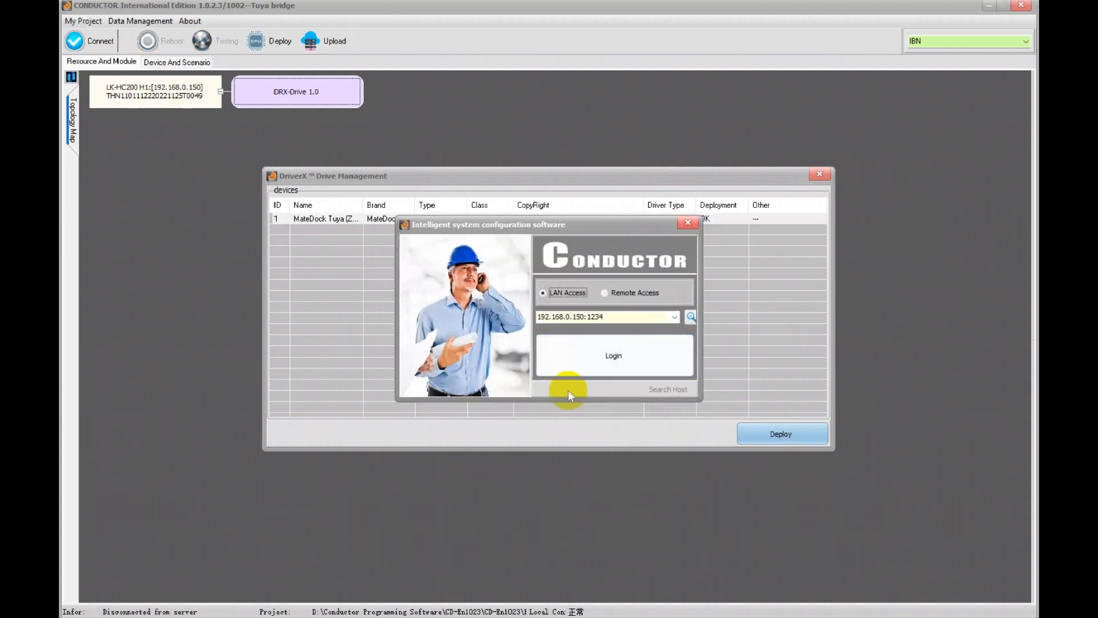
Log back in and execute 'enter pairing mode' on the MateDock Tuya driver.
click(613, 355)
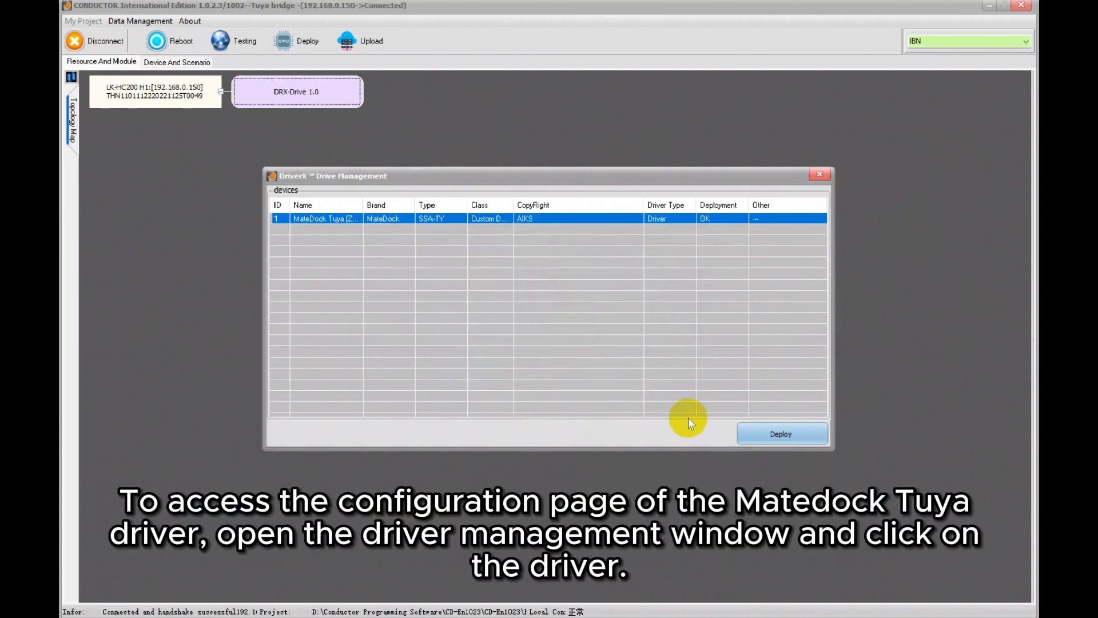
mouse_move(717, 243)
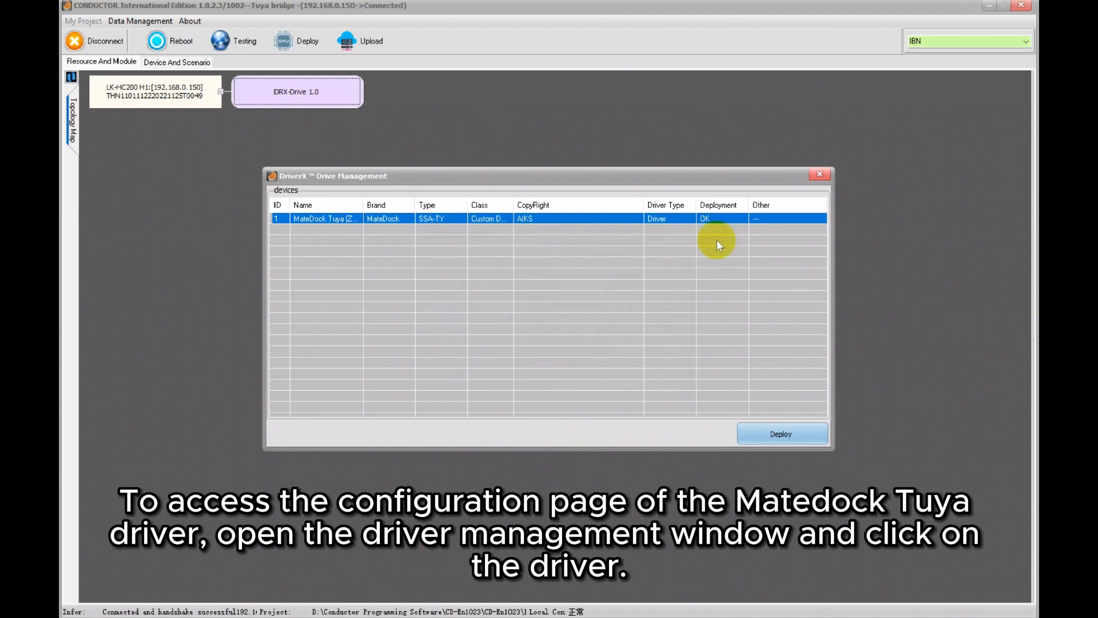
click(325, 218)
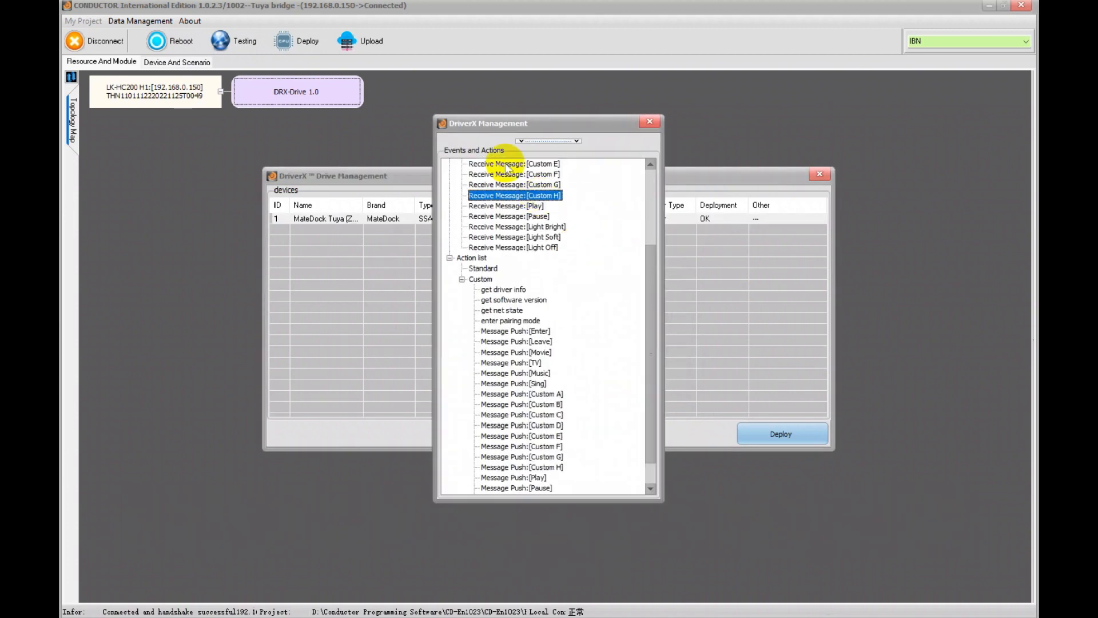
click(510, 289)
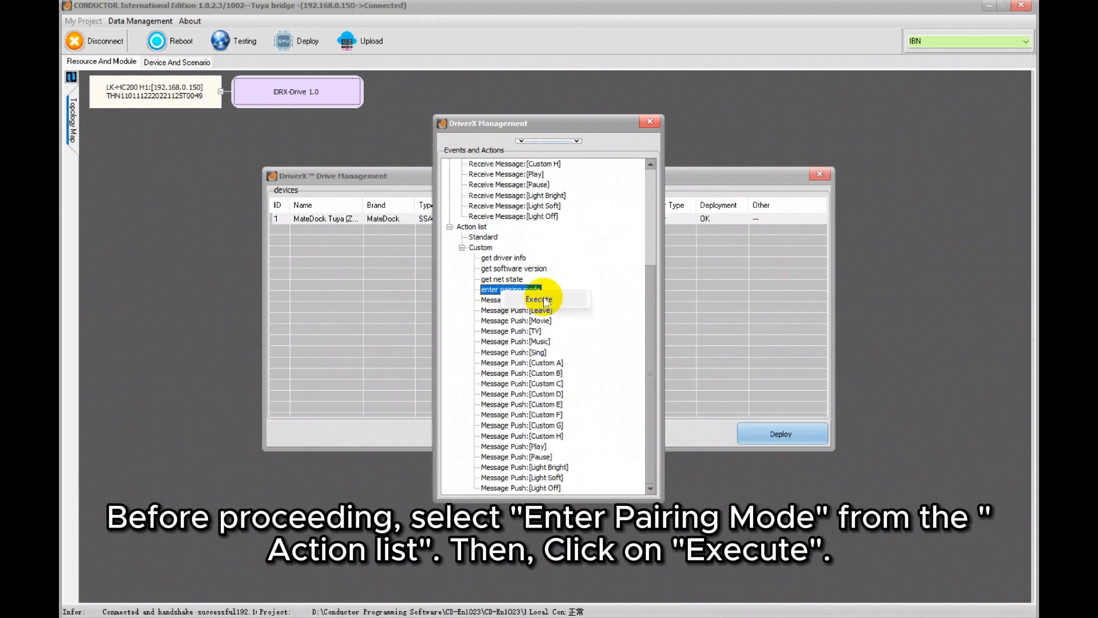
click(539, 298)
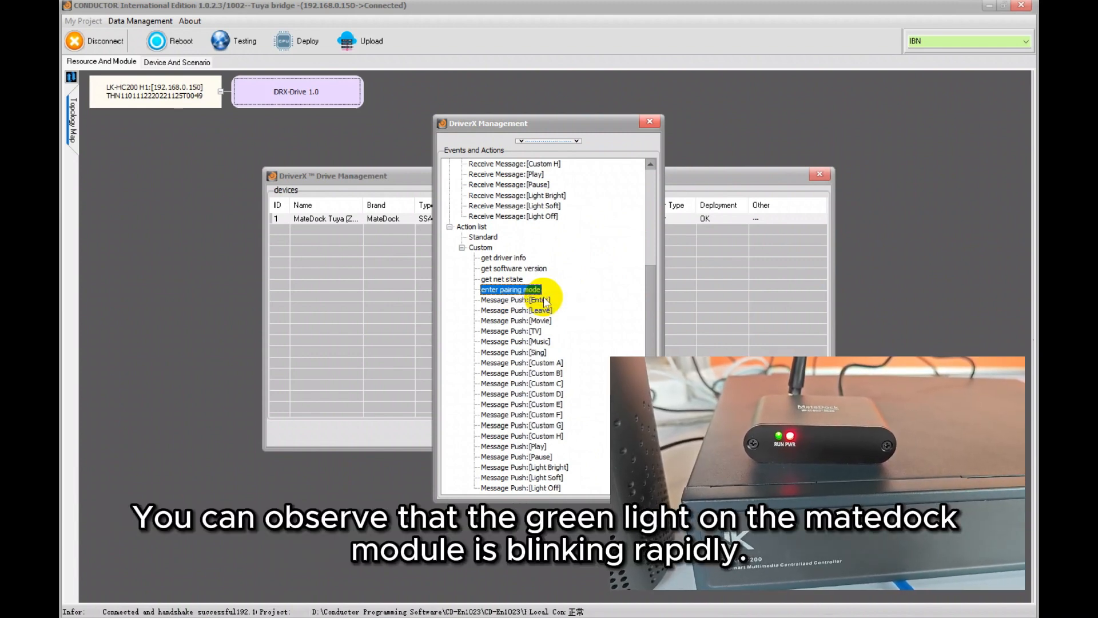
mouse_move(595, 363)
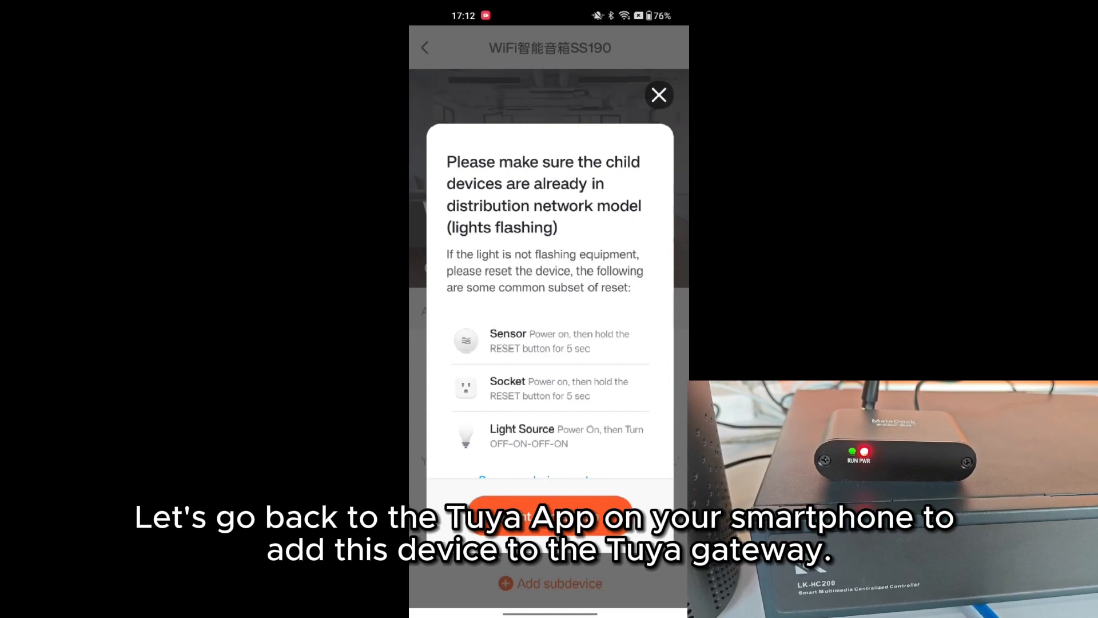
Add the MateDock module as a subdevice of the SS190 gateway.
click(658, 94)
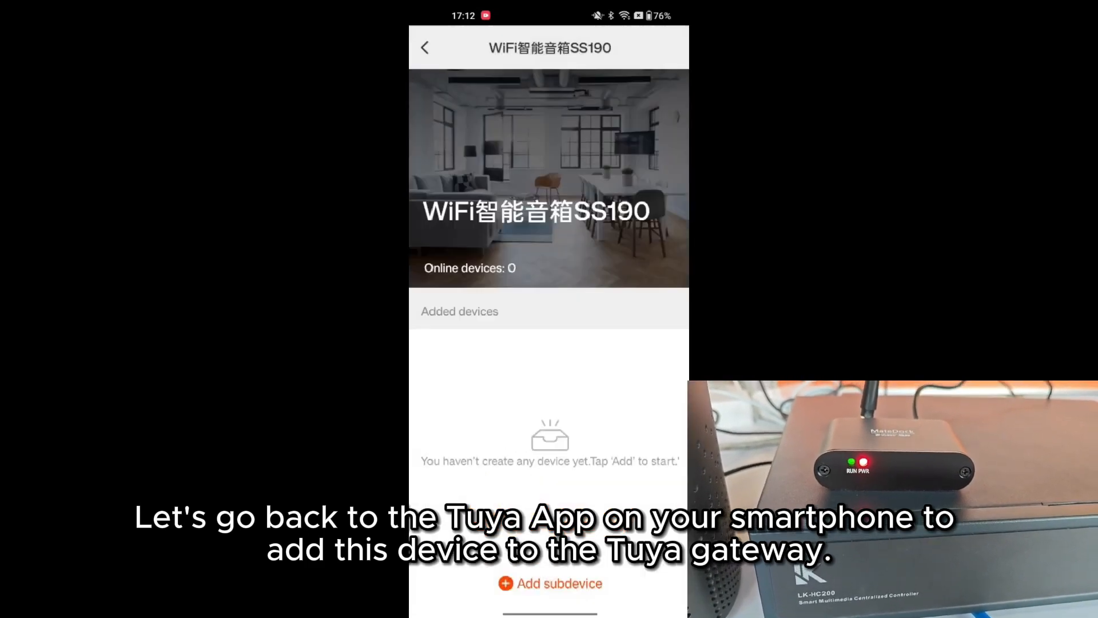
click(550, 583)
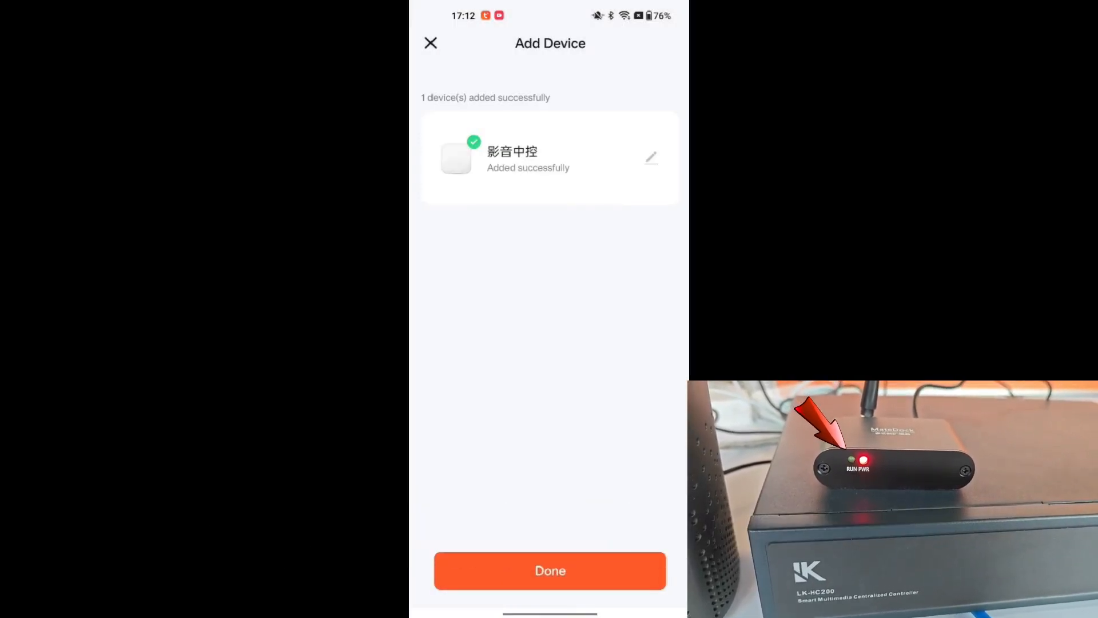
click(550, 570)
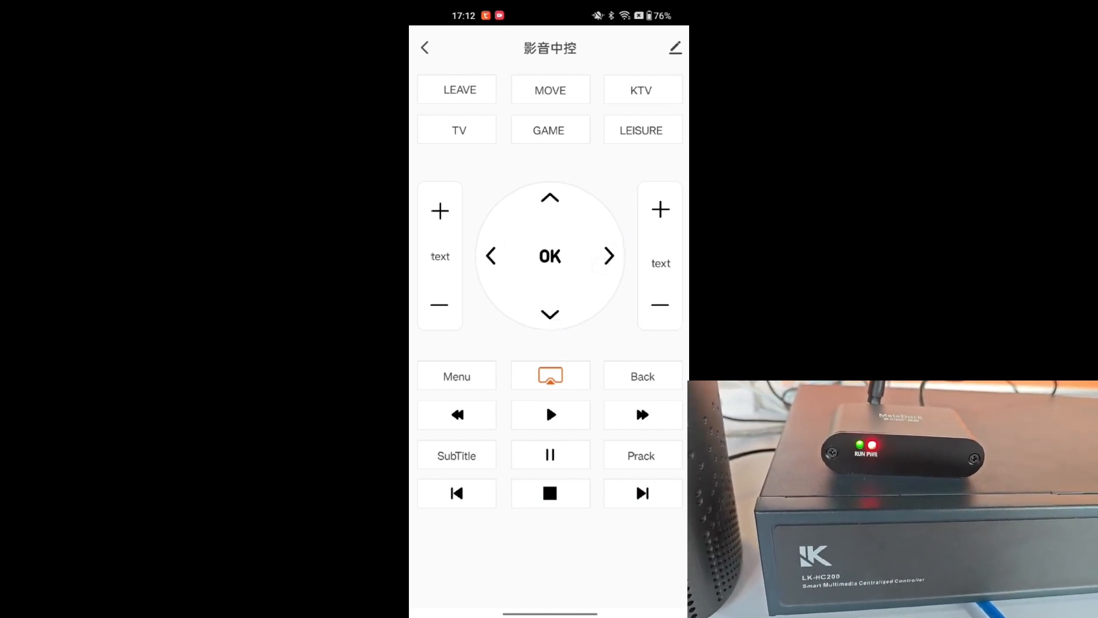
Return to the home screen and go to the Scene page.
click(425, 48)
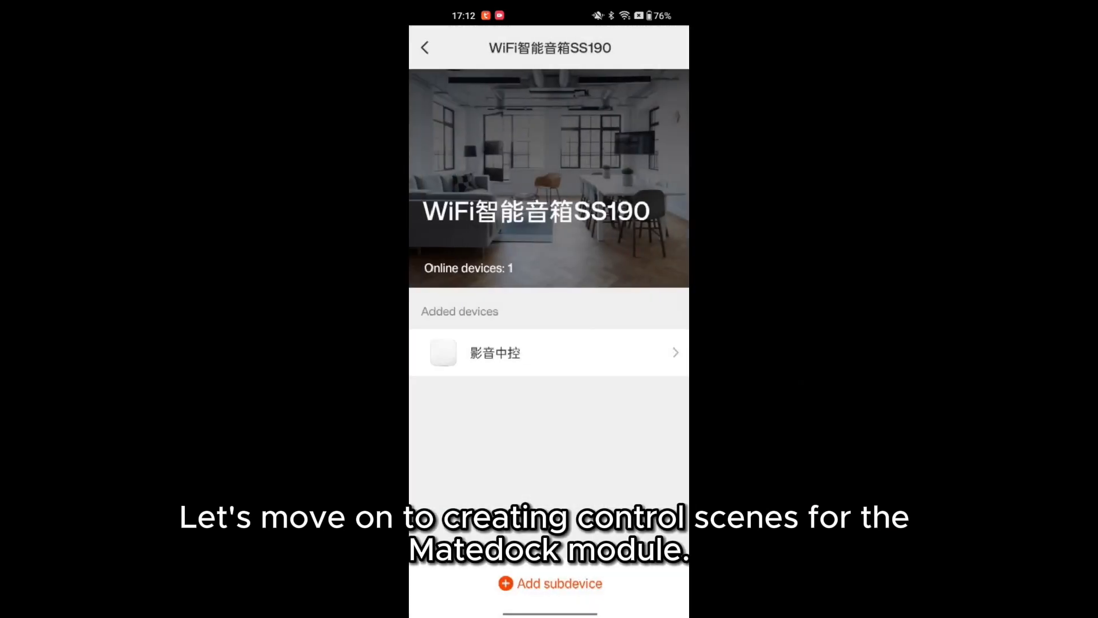
click(425, 47)
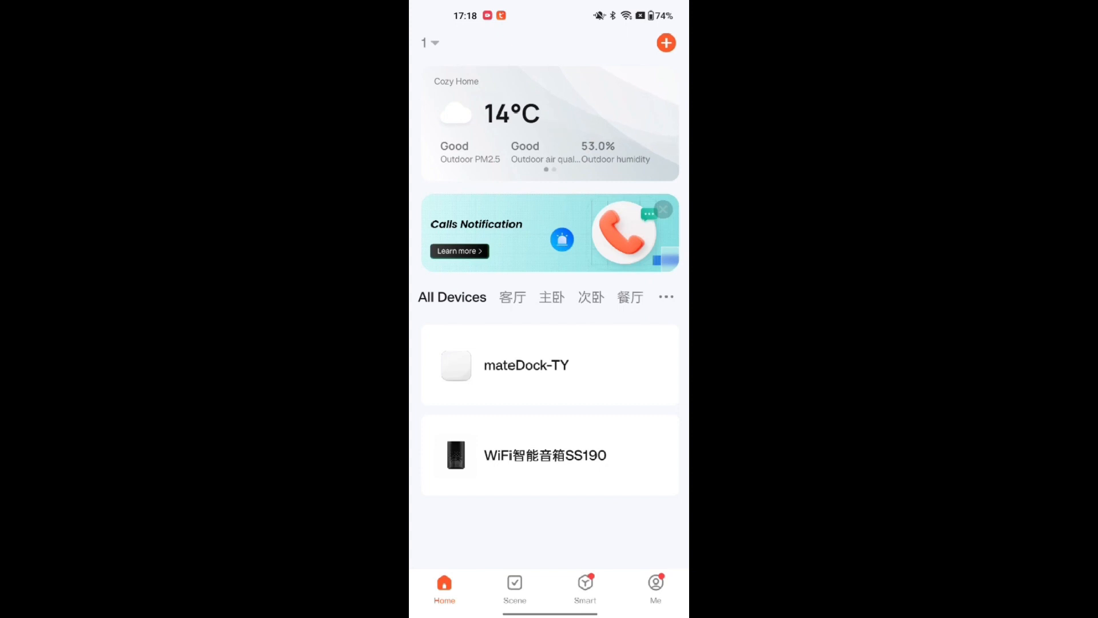
click(515, 588)
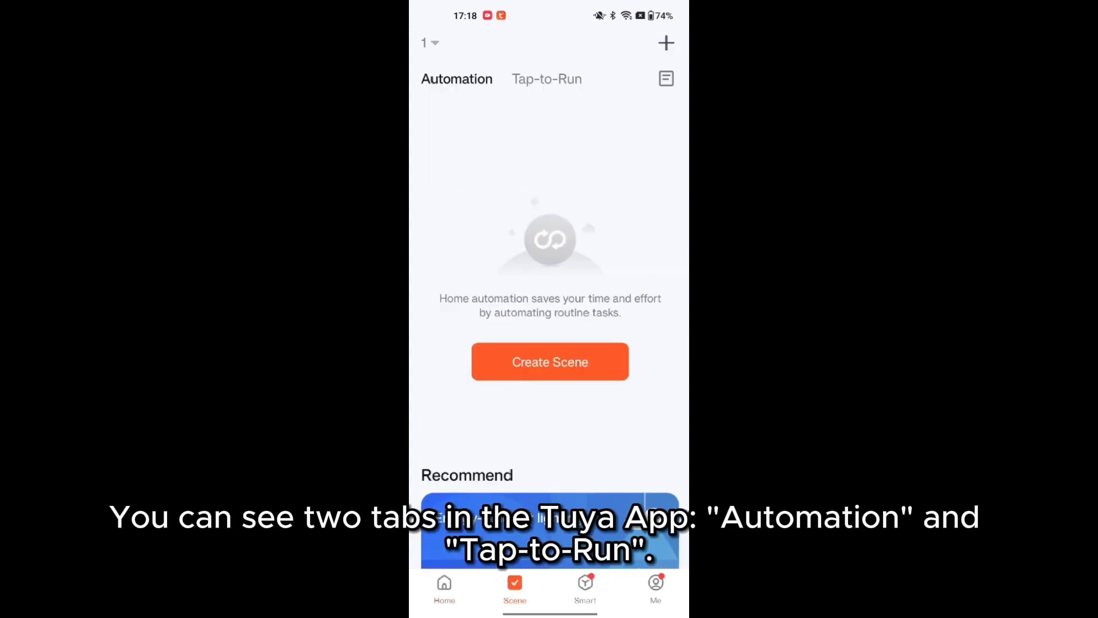
Compare the Automation and Tap-to-Run scene lists, then start creating a new scene.
click(547, 78)
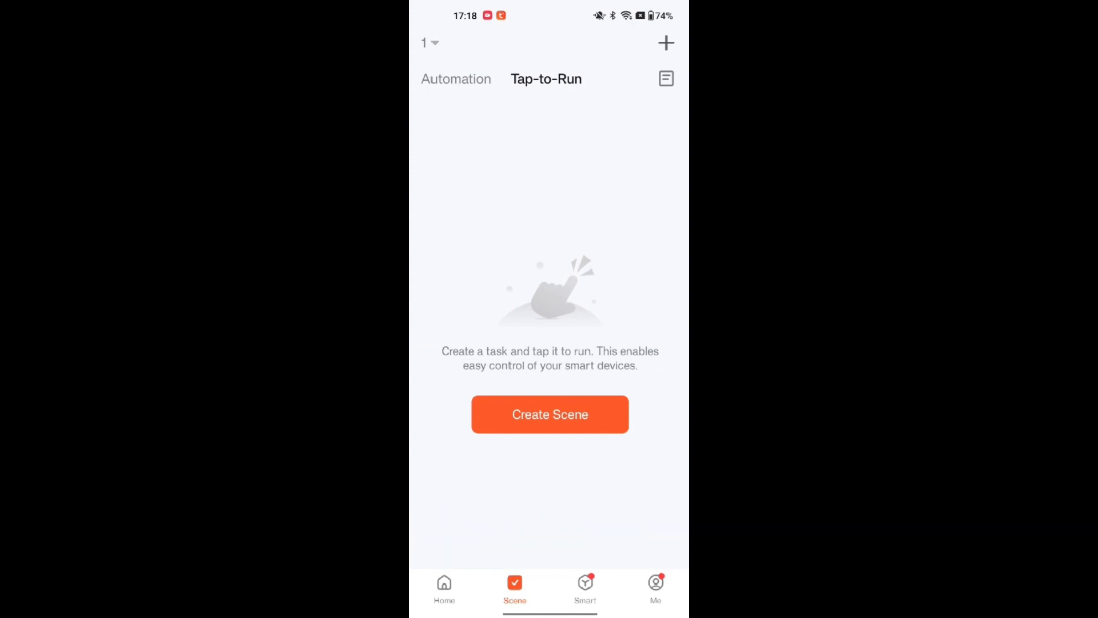
click(456, 78)
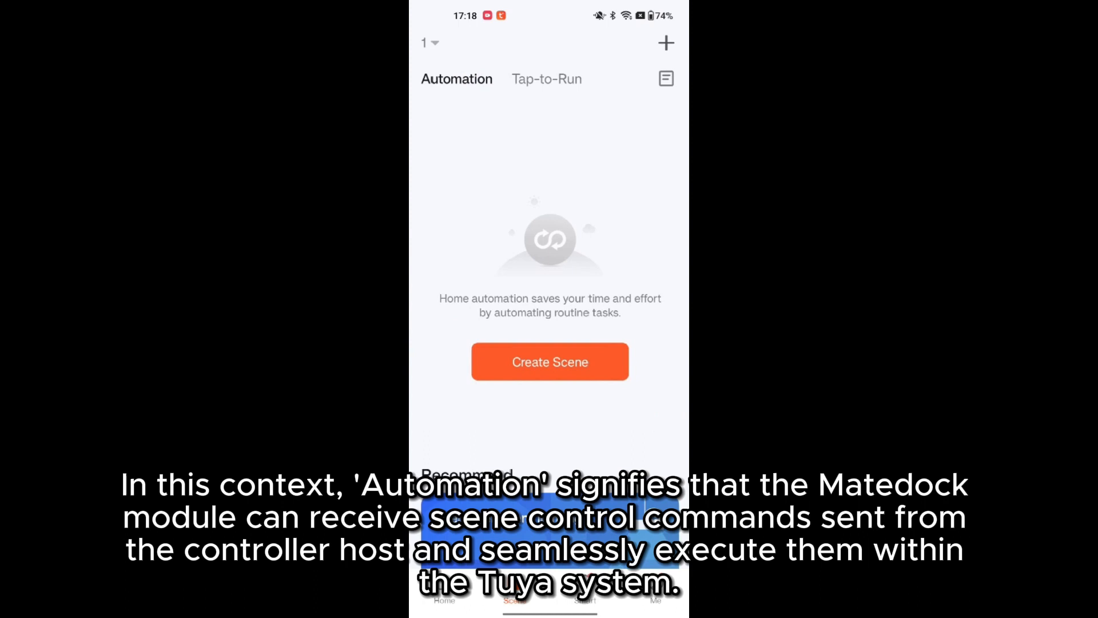
click(546, 79)
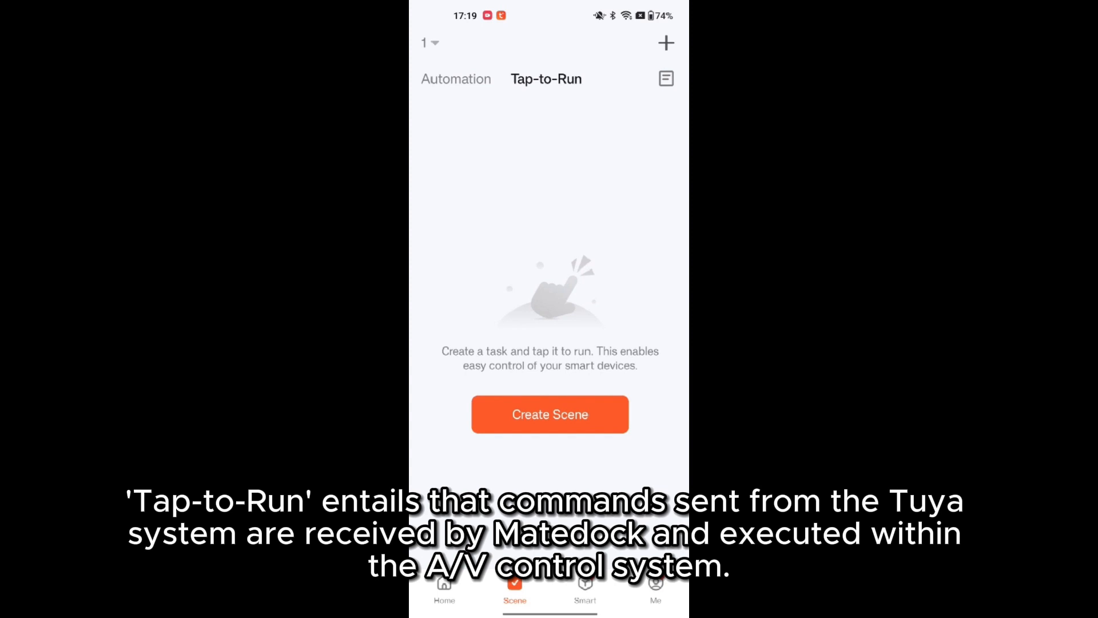
click(456, 78)
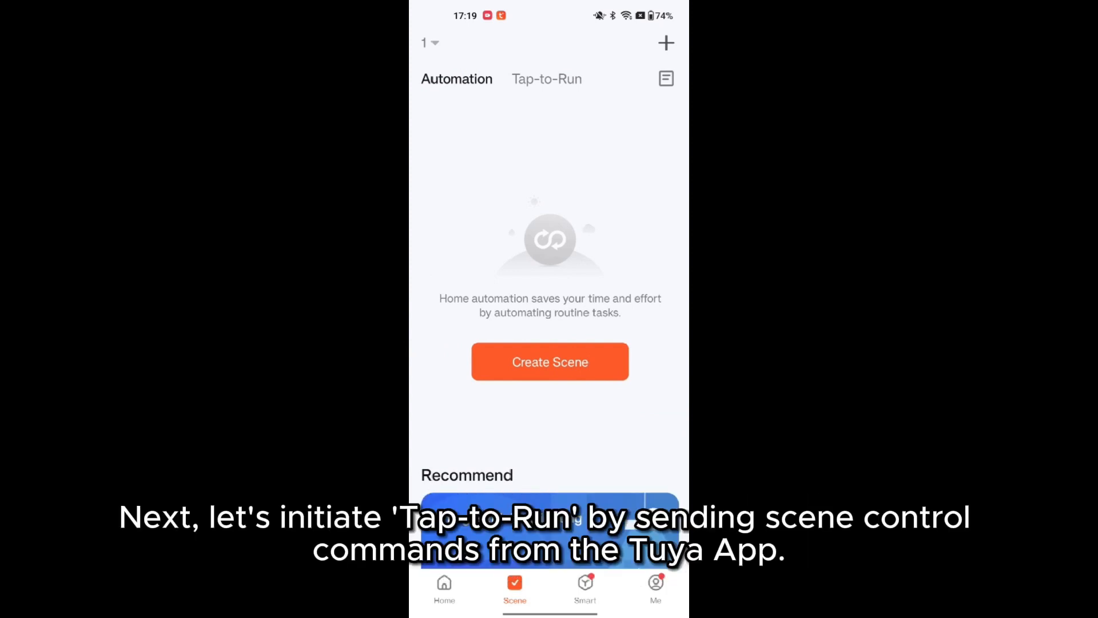
click(547, 79)
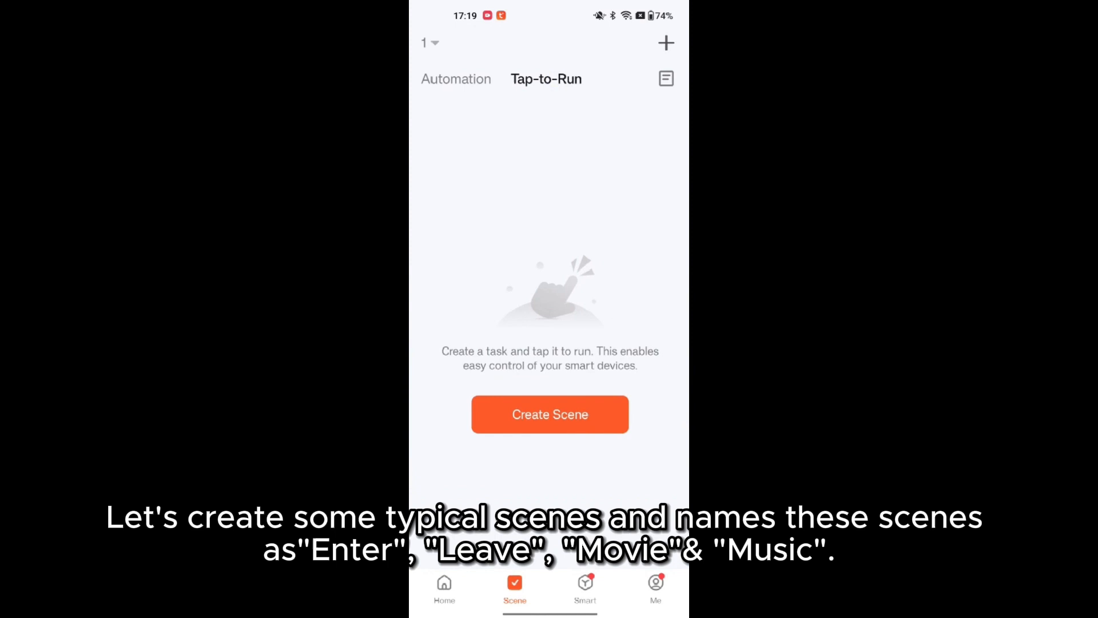
click(550, 414)
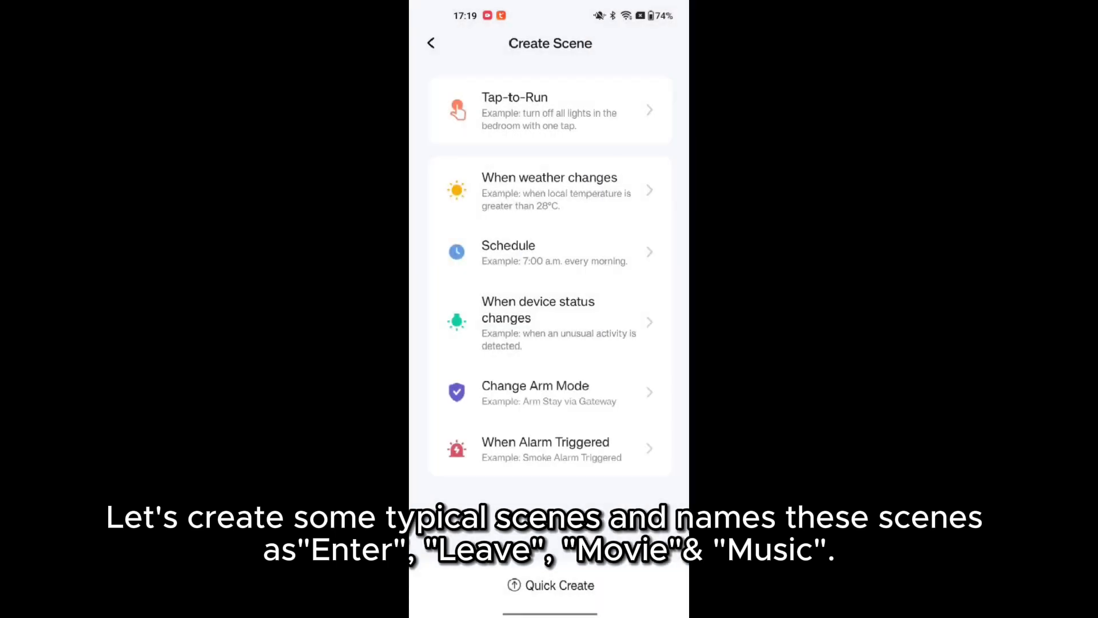
Create Tap-to-Run scenes Enter, Leave, Movie and Music using mateDock-TY Message Push actions.
click(550, 110)
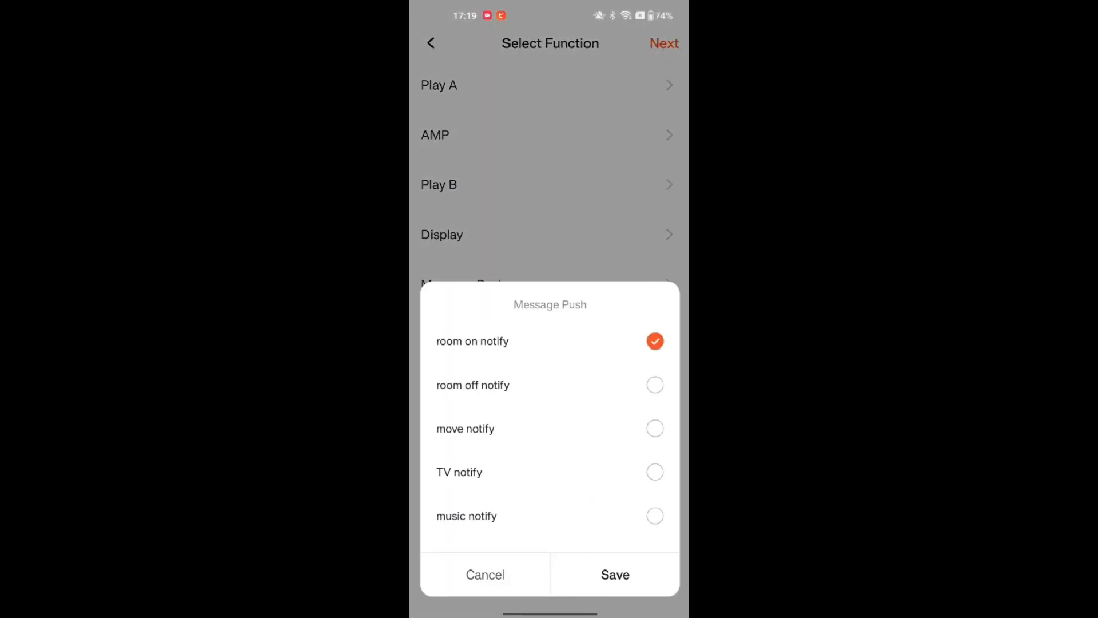
click(614, 574)
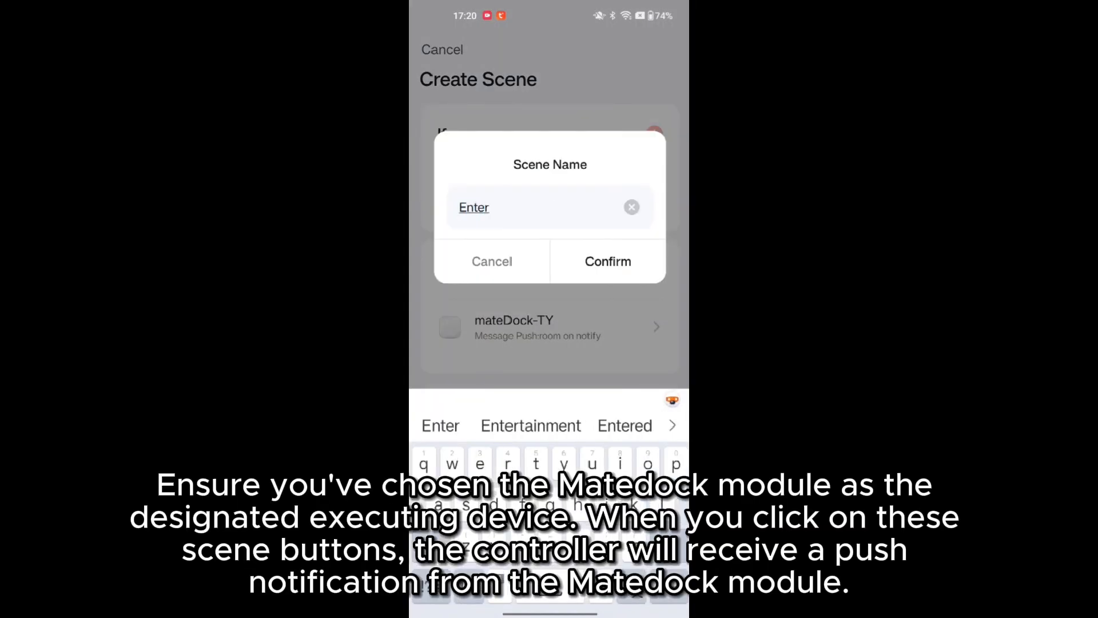
text(Le)
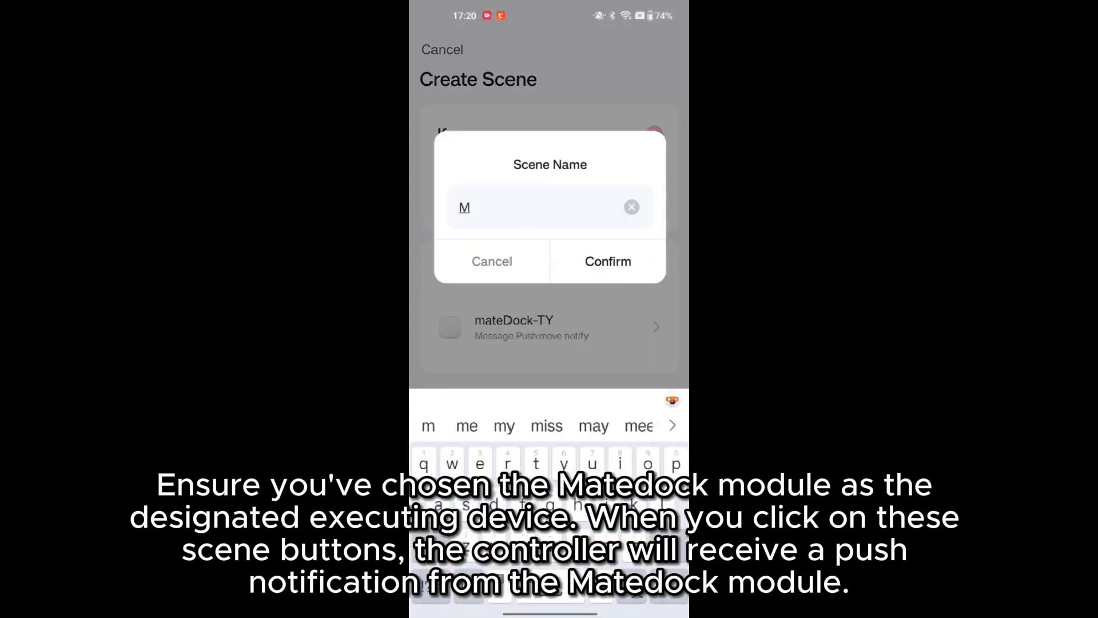
text(usic)
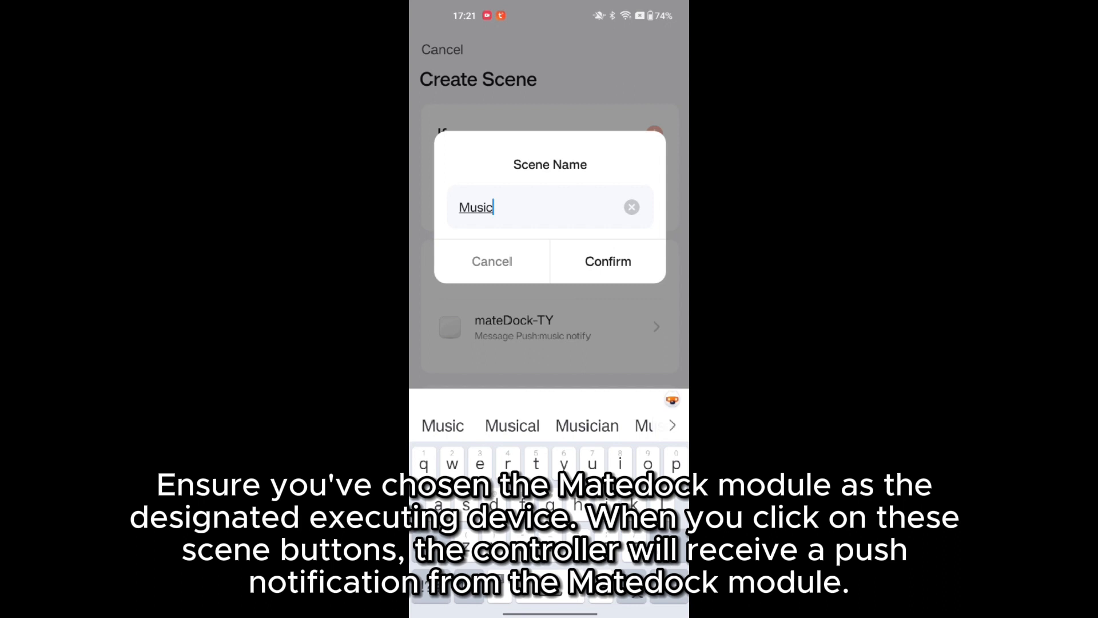
click(608, 262)
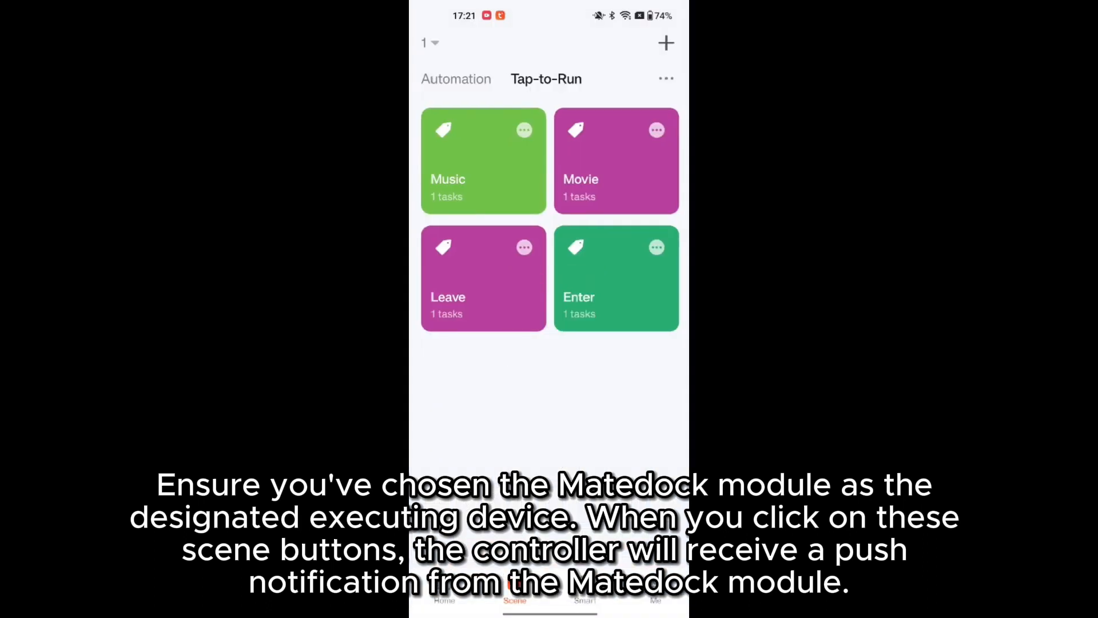
click(615, 277)
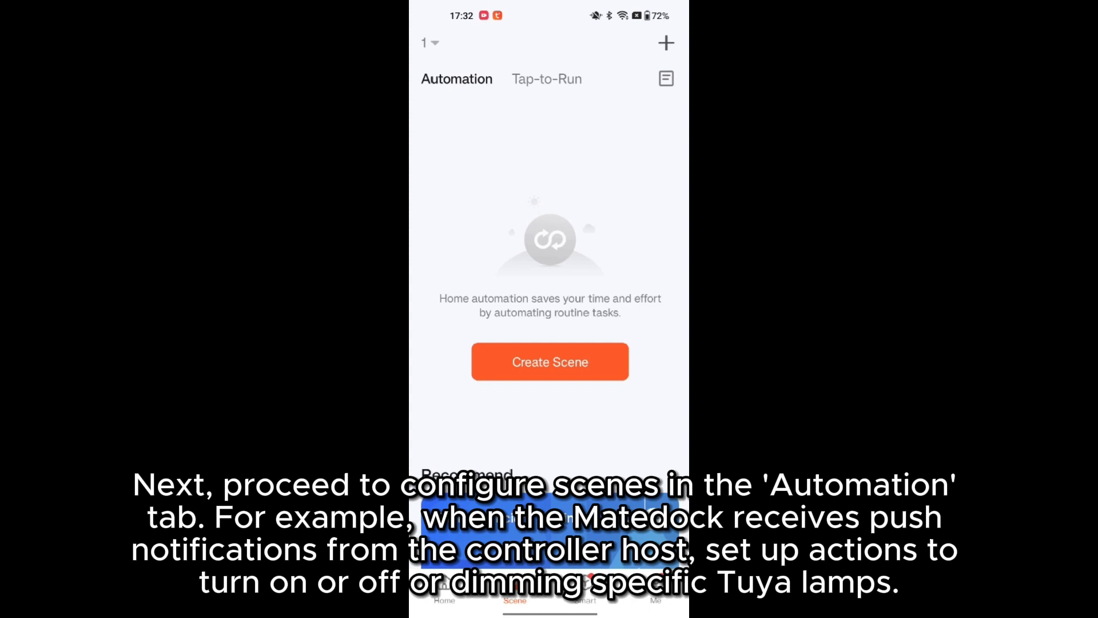
Create an Automation scene adjusting smart-light brightness and confirm its name.
click(550, 362)
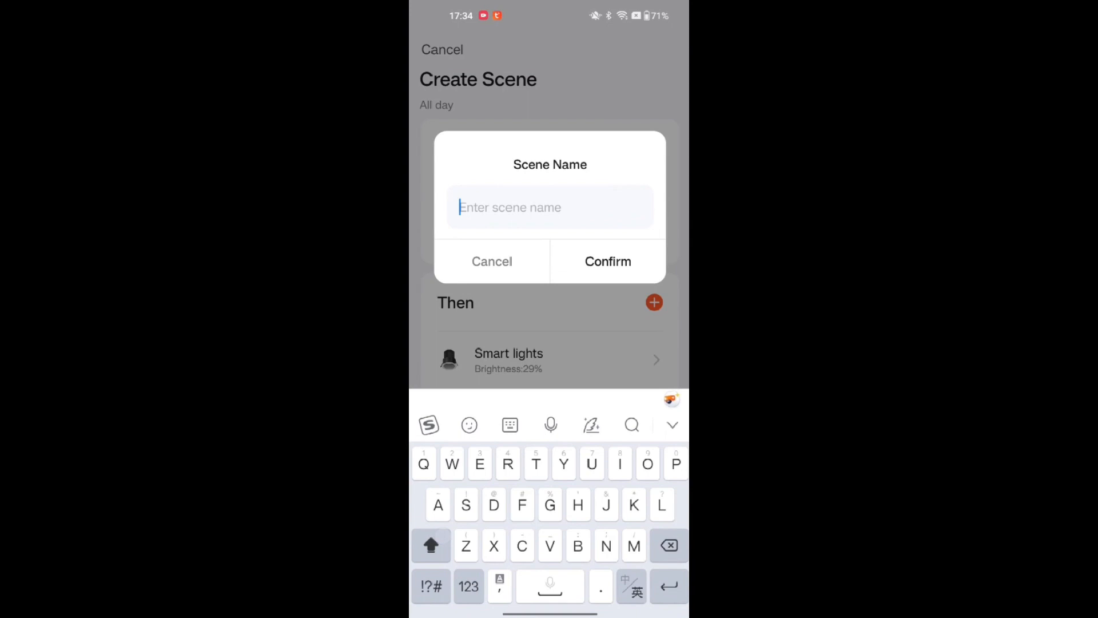
click(607, 261)
text(mudic)
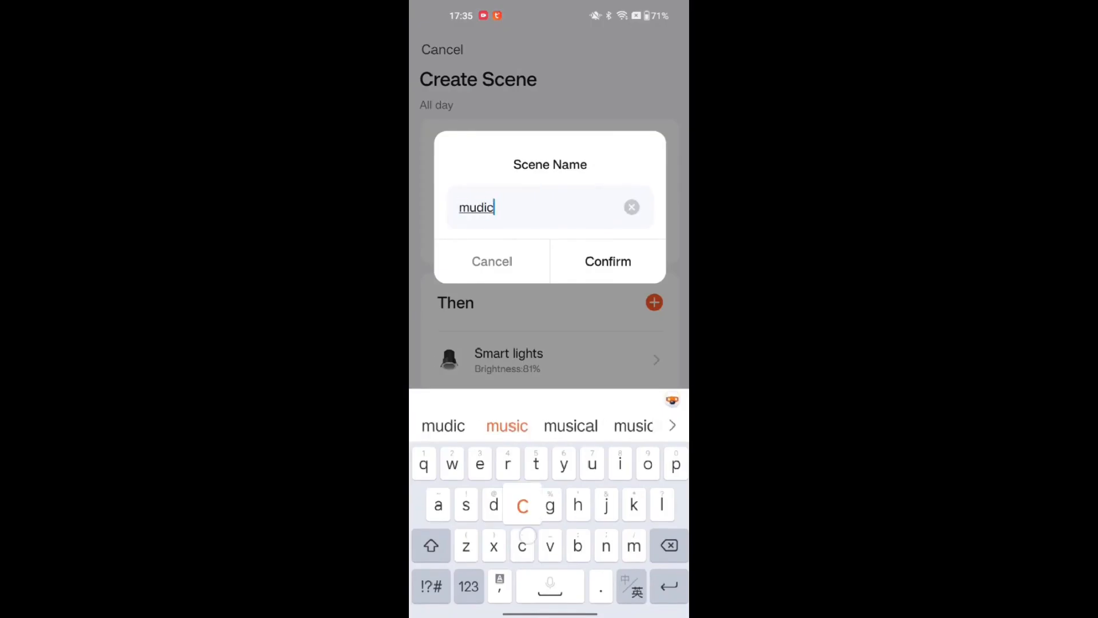
click(608, 261)
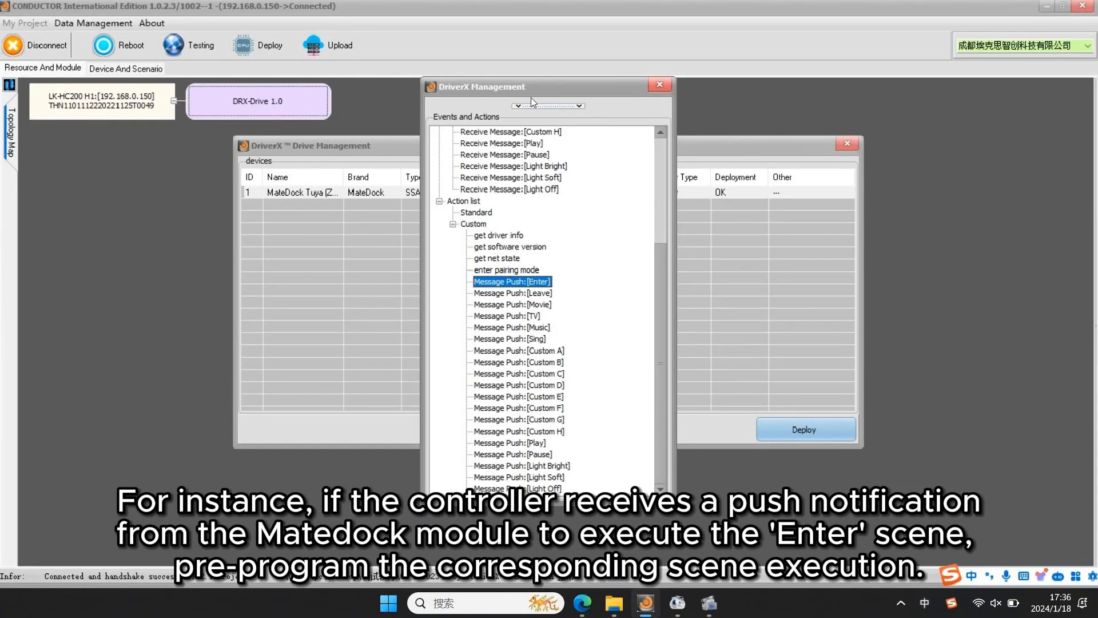
Close the driver's events and actions list and open Add Device for the AV room.
click(658, 84)
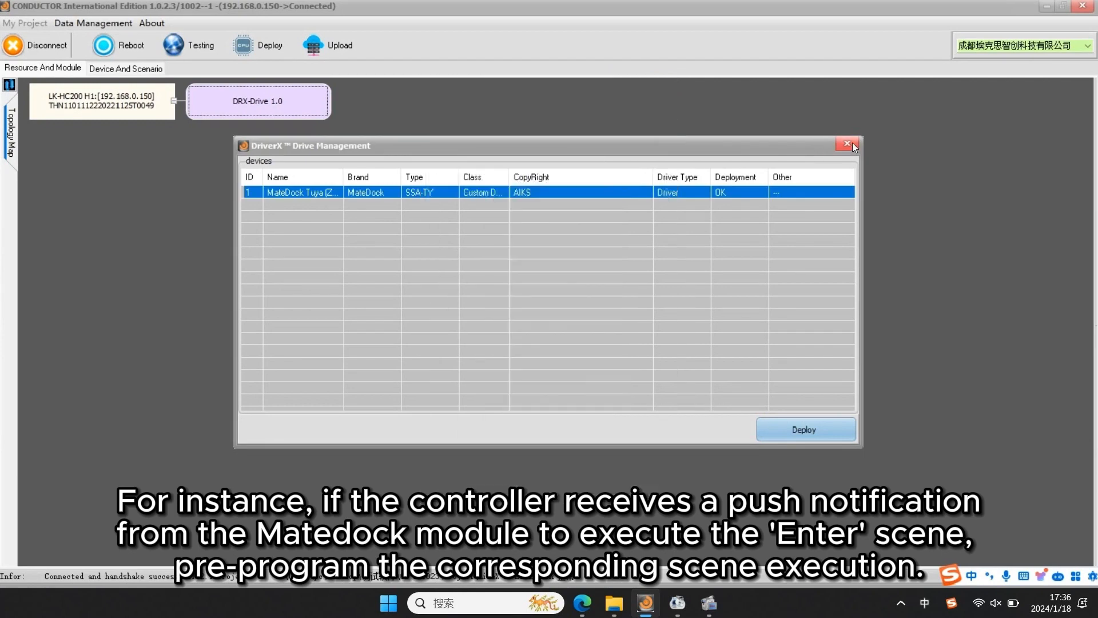
click(846, 144)
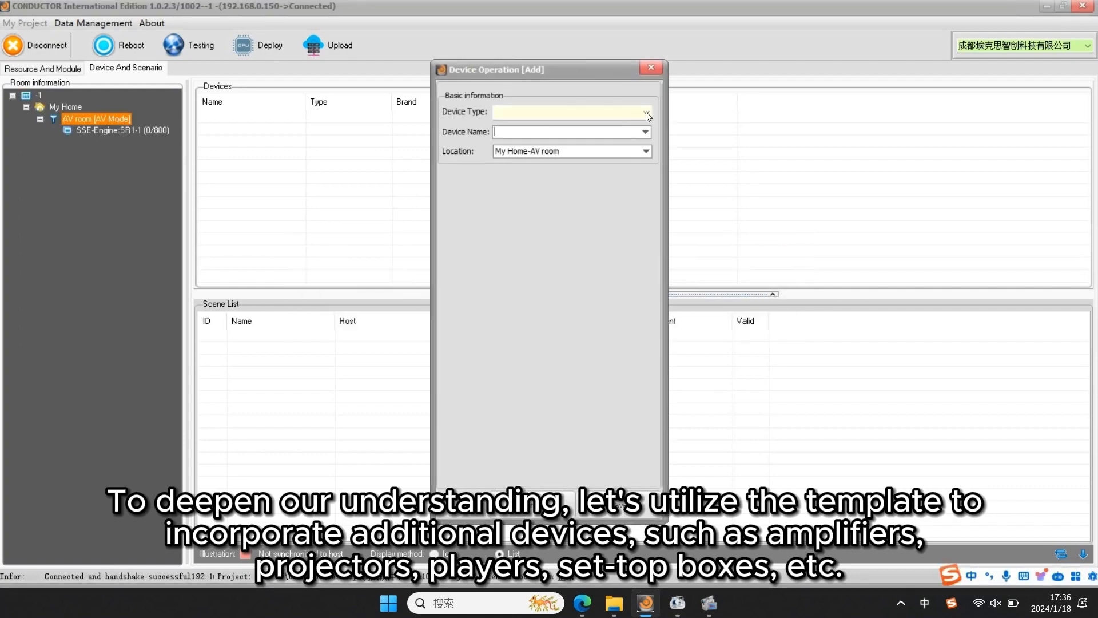
Add the DENON-6500 amp, HIMEDIA-920B player and BENQ-4K projector, linking the player's AMP.
click(643, 111)
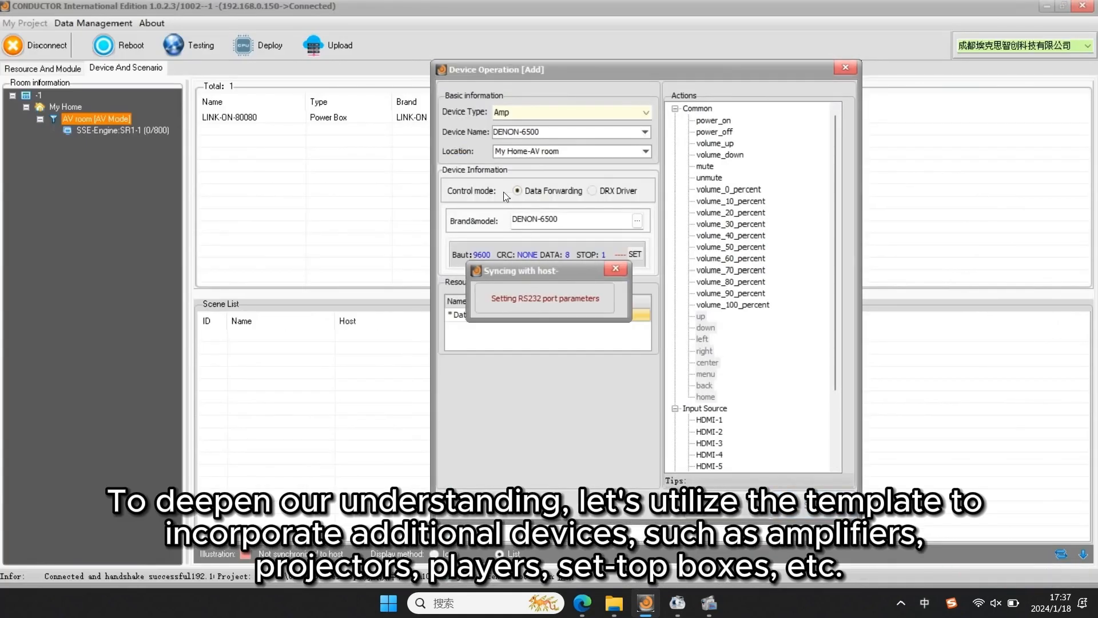
click(636, 220)
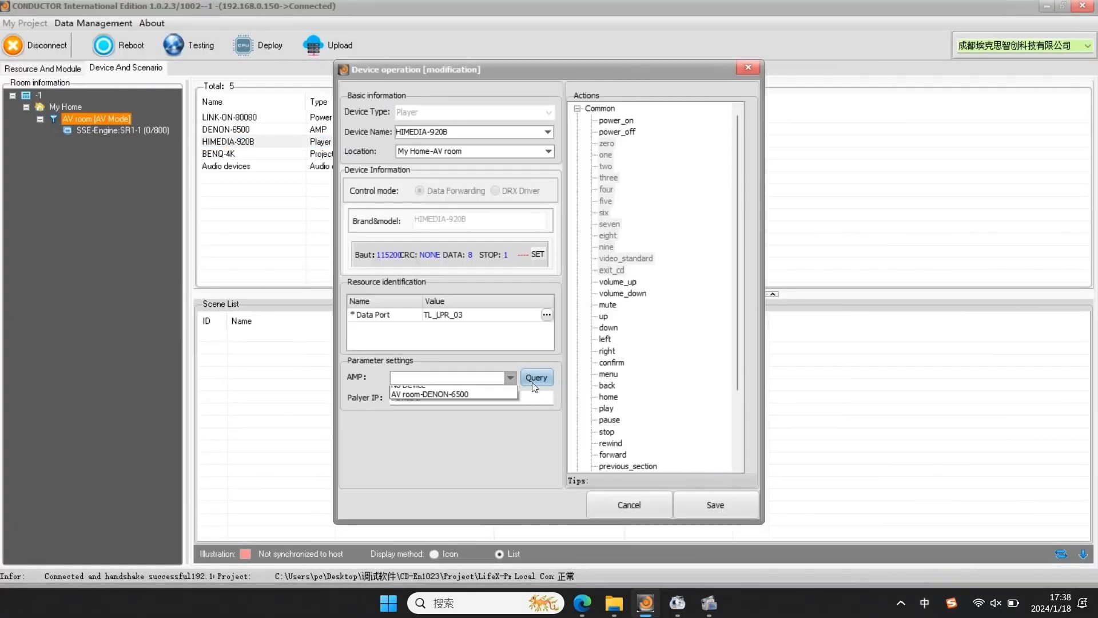
click(627, 505)
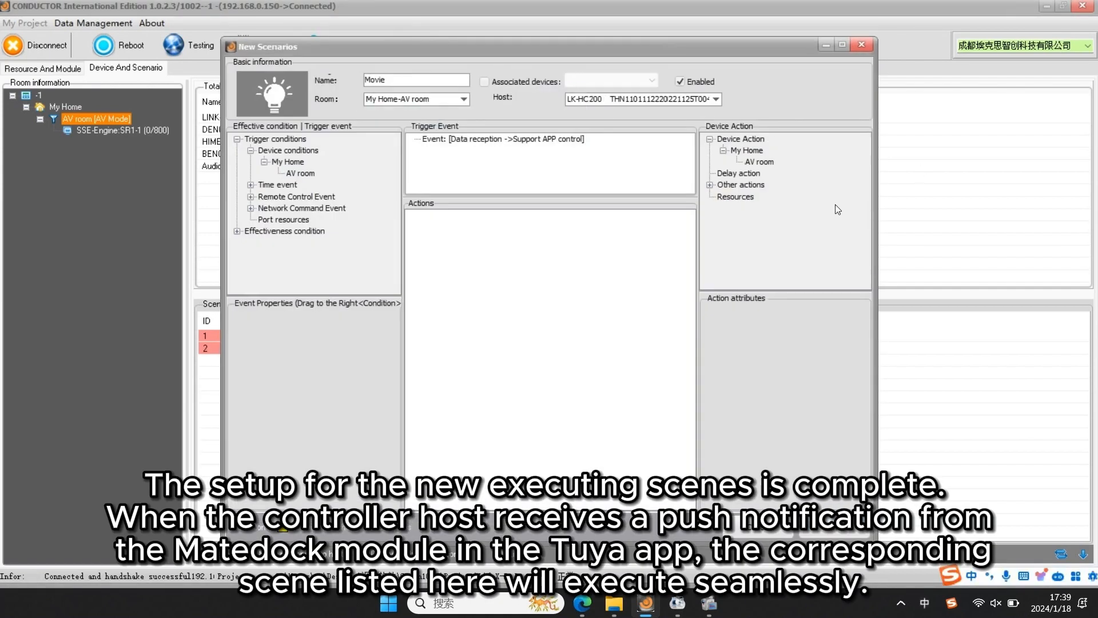
Save Movie and Music scenes, each with an SSA-TY MateDock Message Push action.
click(861, 44)
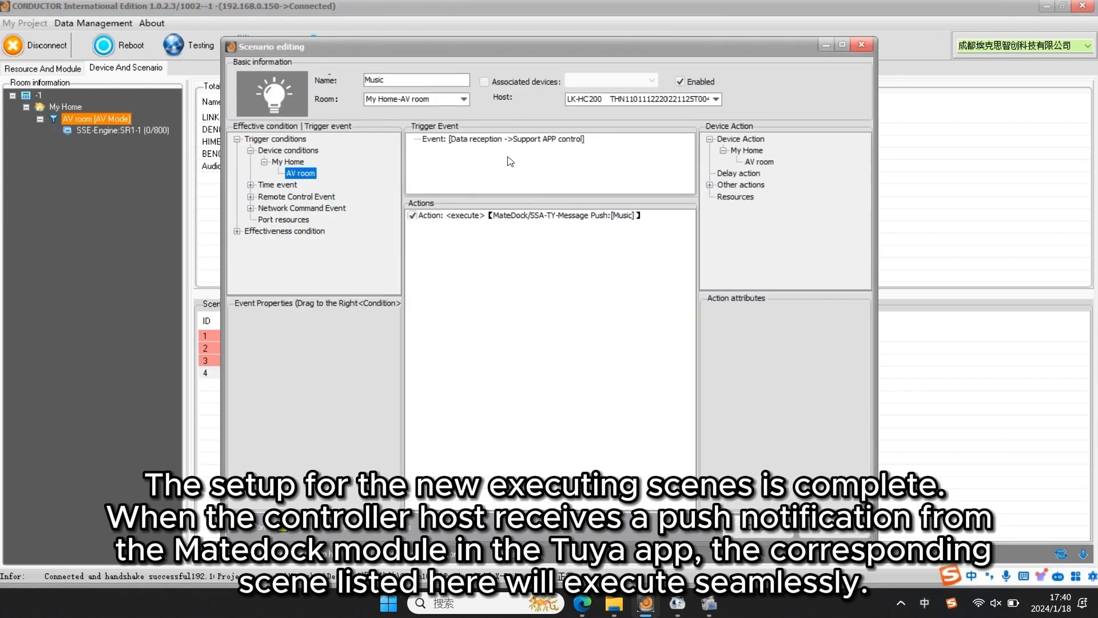
click(861, 45)
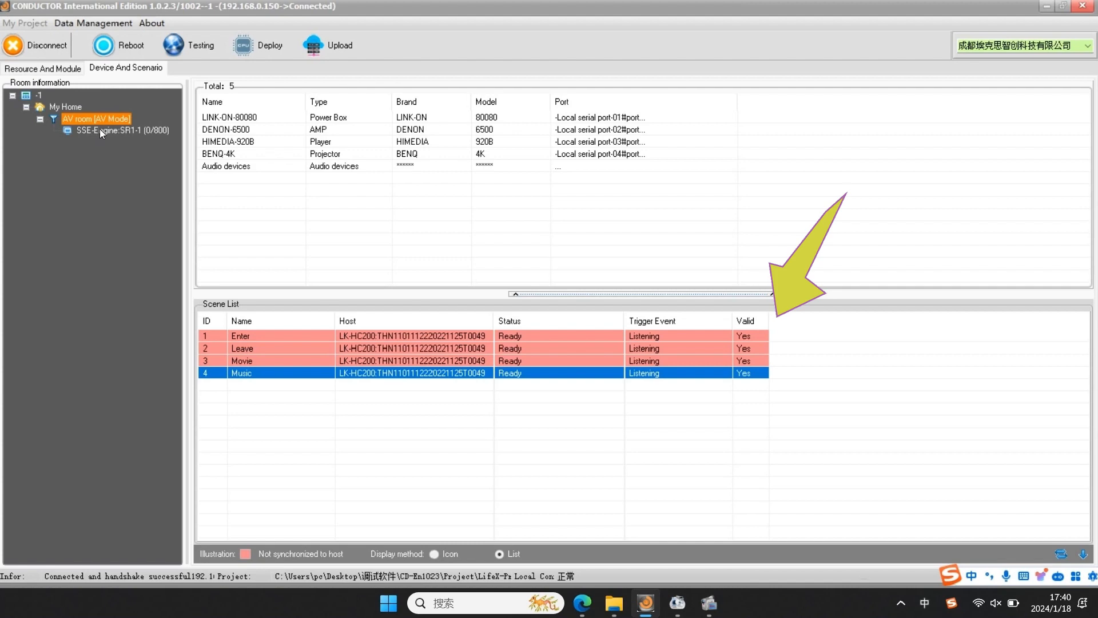
Open SSE-Engine SR1-1 and start the Quick Create Wizard's AV connection diagram.
double_click(121, 131)
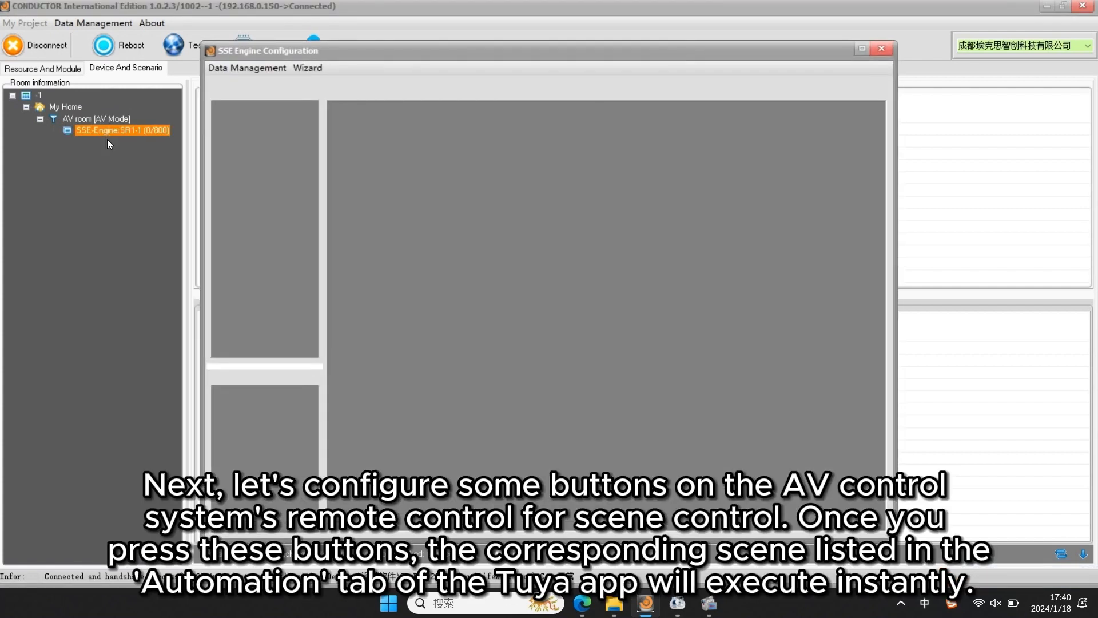
click(307, 67)
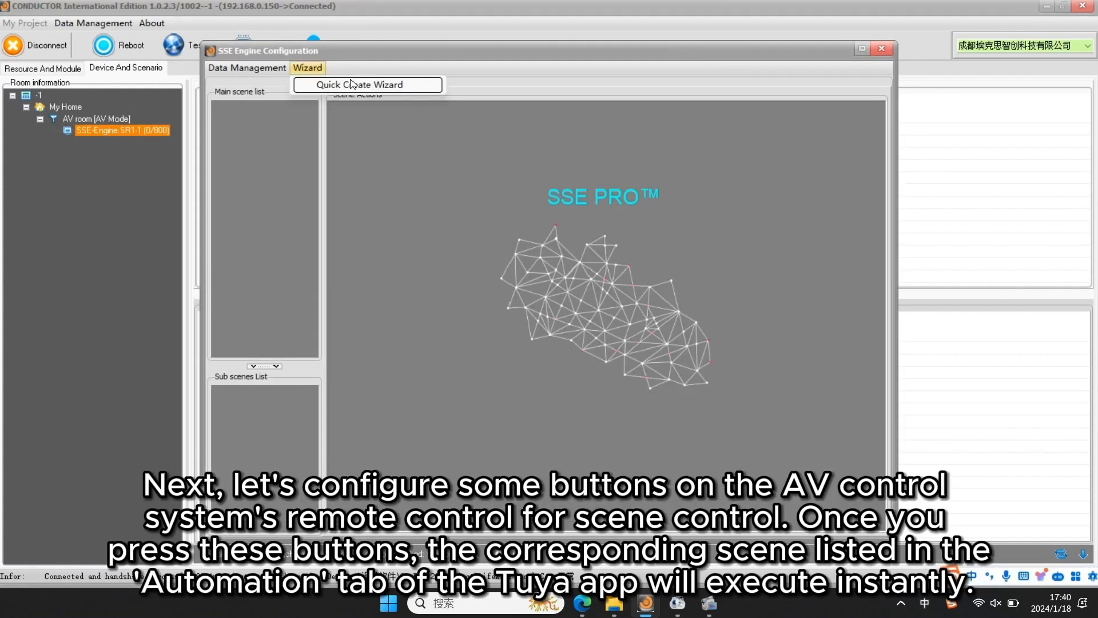
click(367, 85)
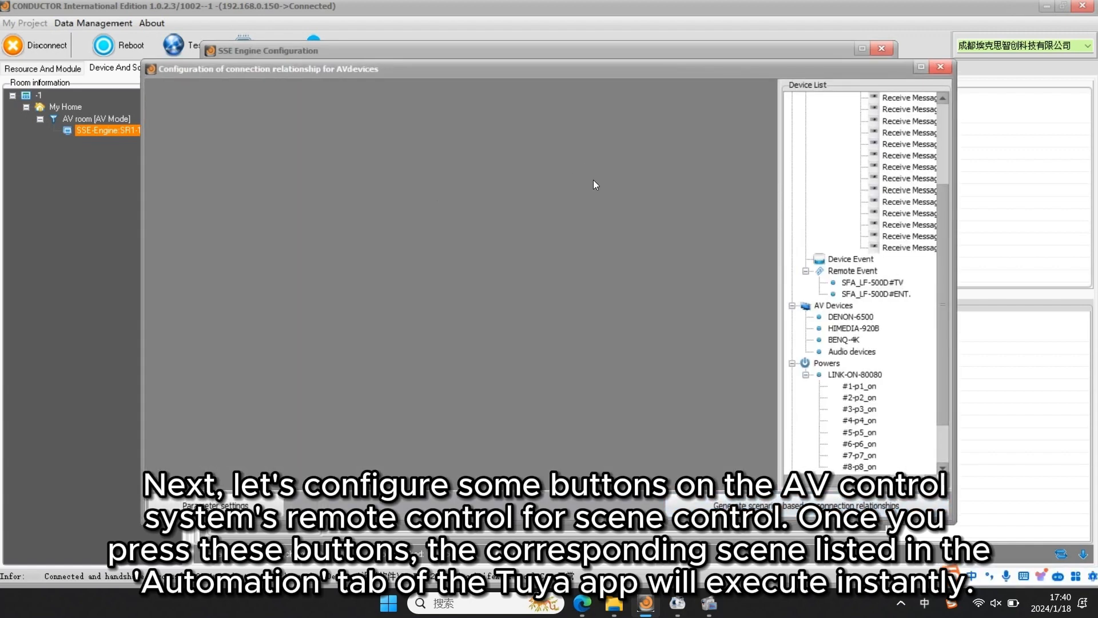
mouse_move(786, 263)
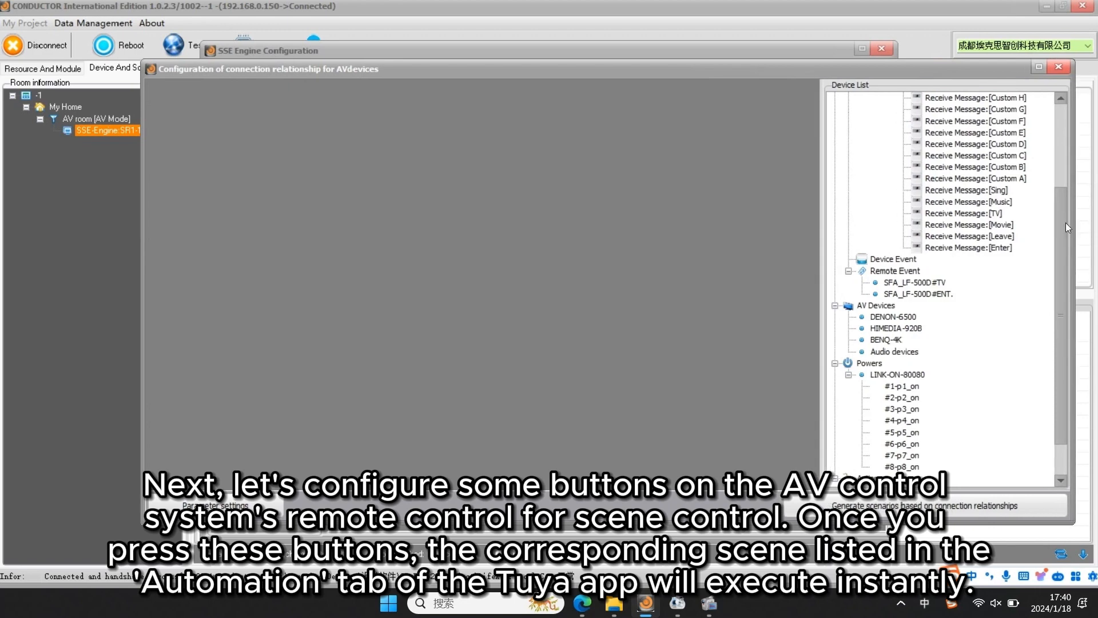
scroll(up, 3)
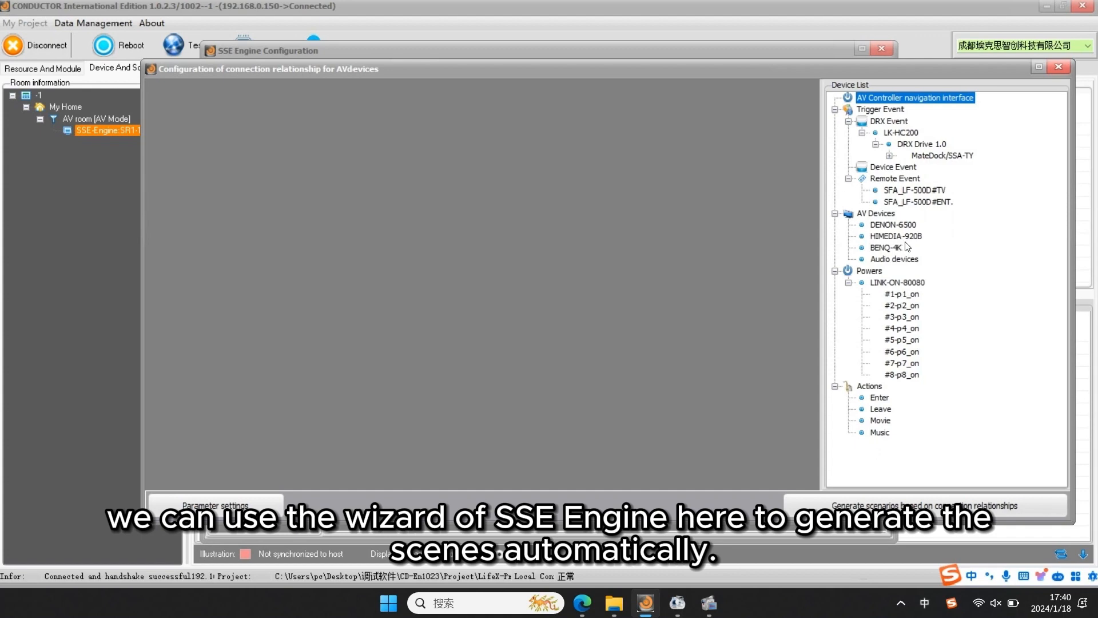
mouse_move(806, 240)
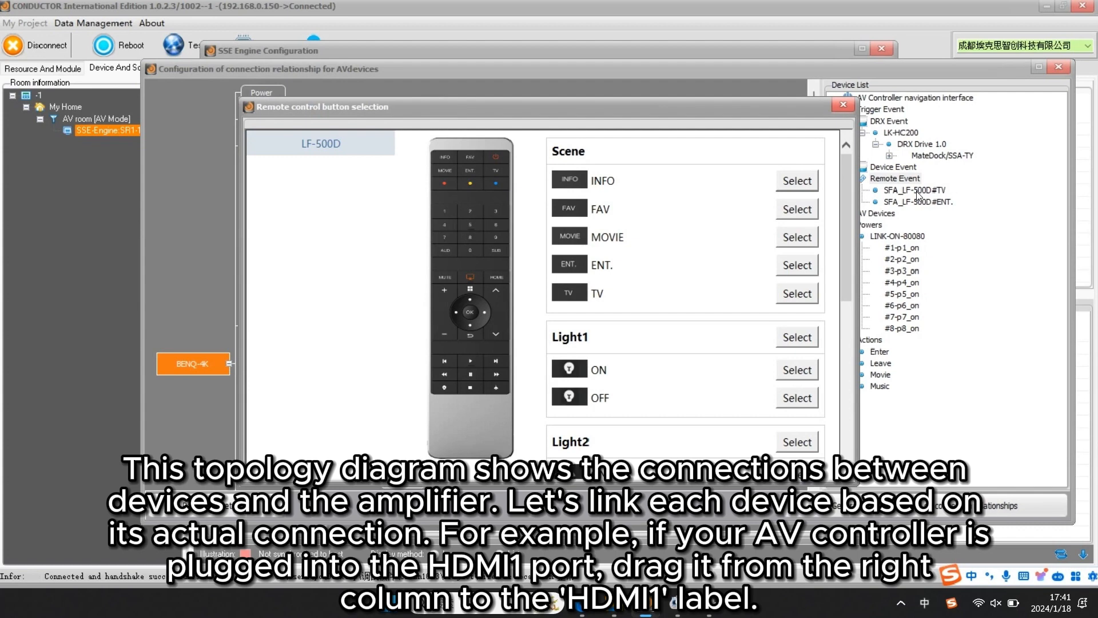
Assign the remote's MOVIE and ENT. buttons as device triggers.
click(841, 104)
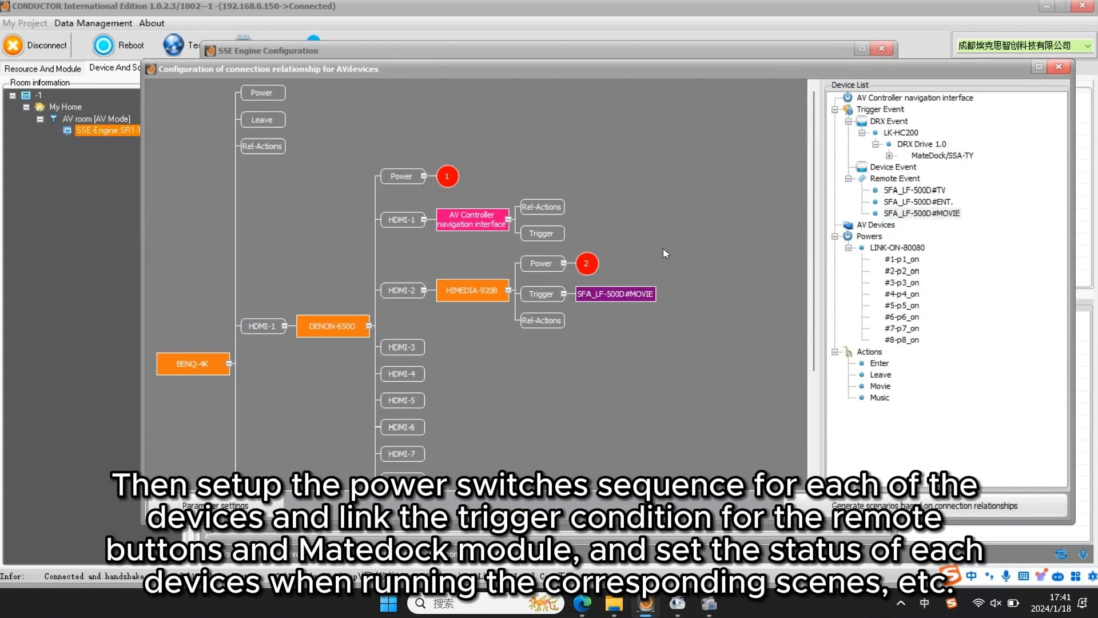
scroll(down, 3)
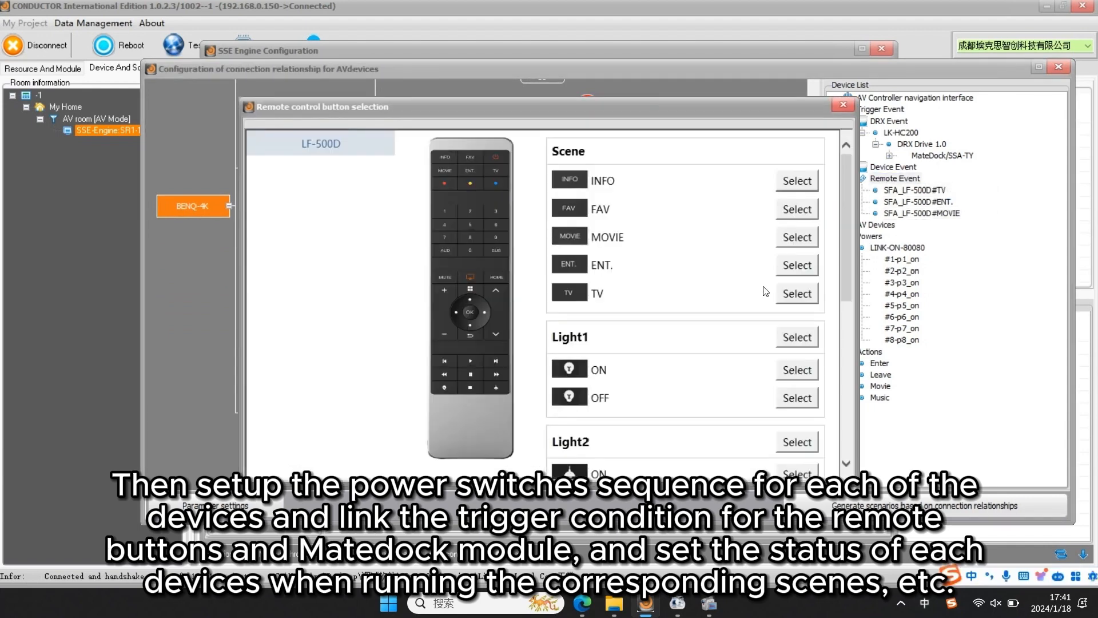
click(841, 104)
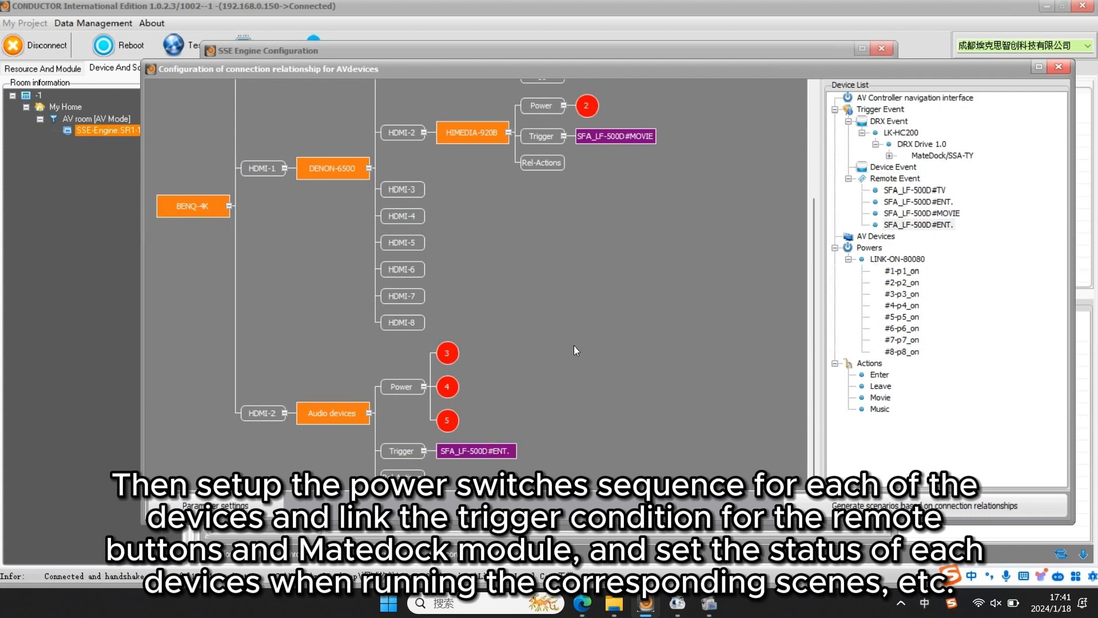
scroll(up, 3)
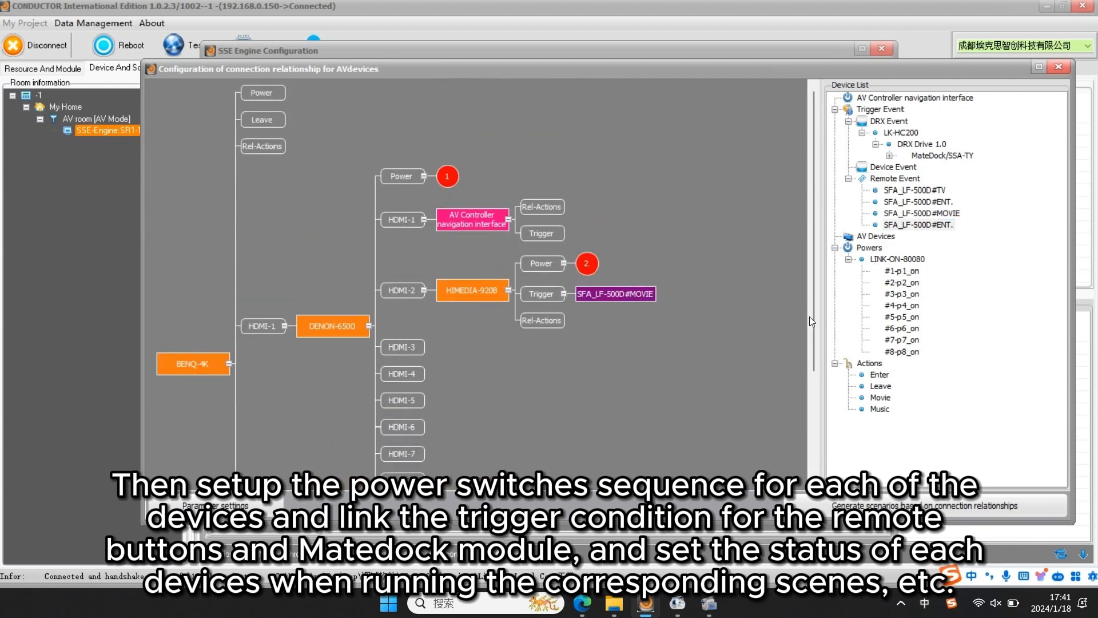
Attach the Enter action and the MateDock message triggers in the diagram.
click(880, 386)
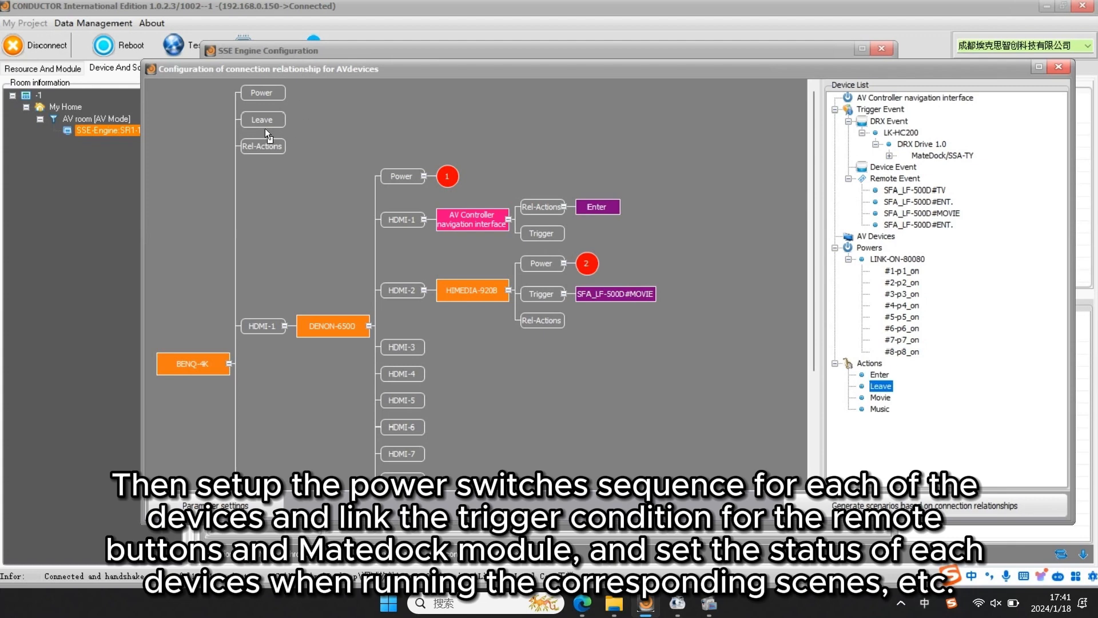
scroll(down, 3)
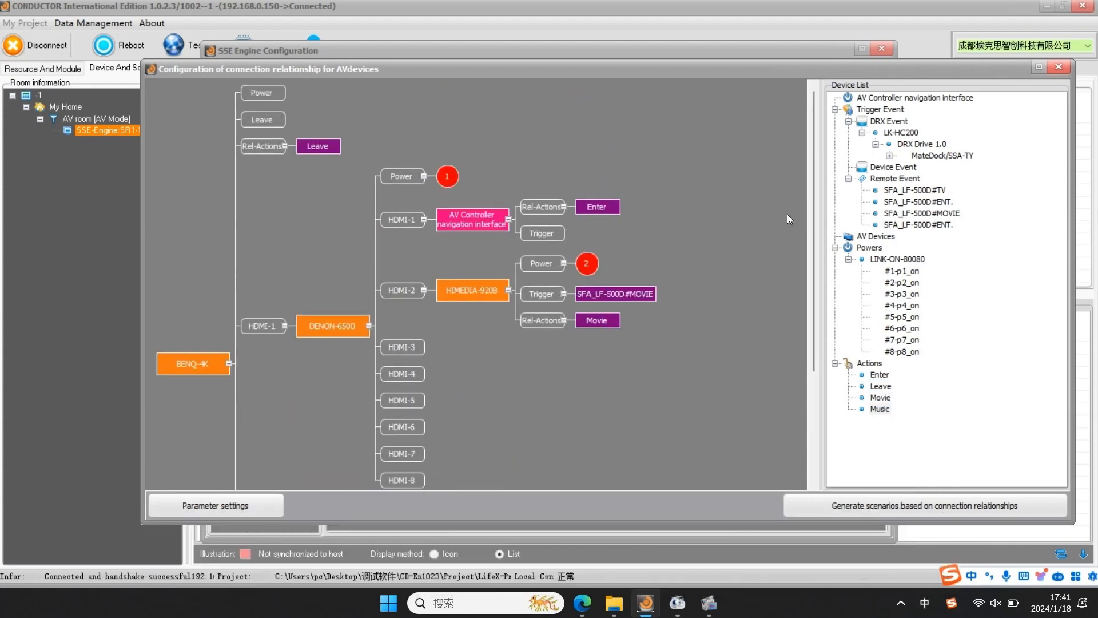
click(942, 156)
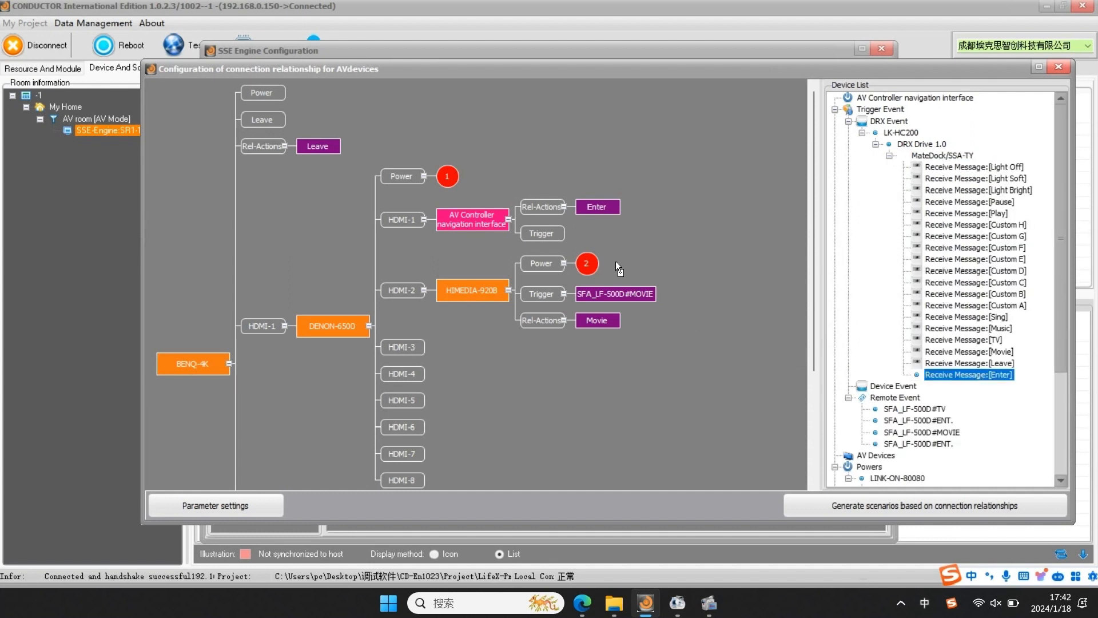
scroll(down, 3)
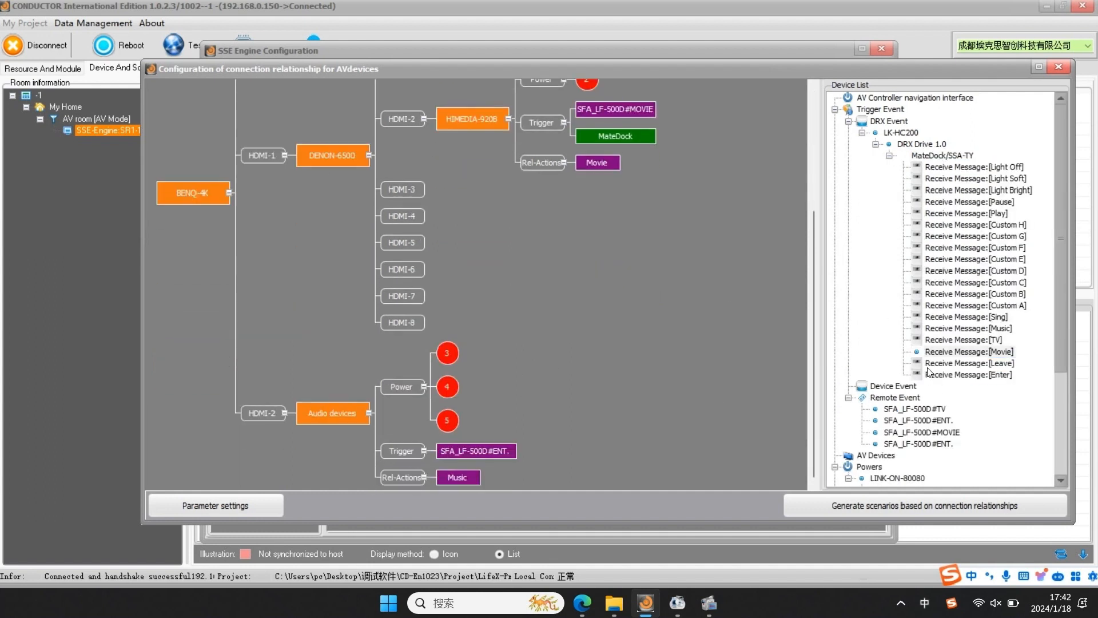
scroll(up, 3)
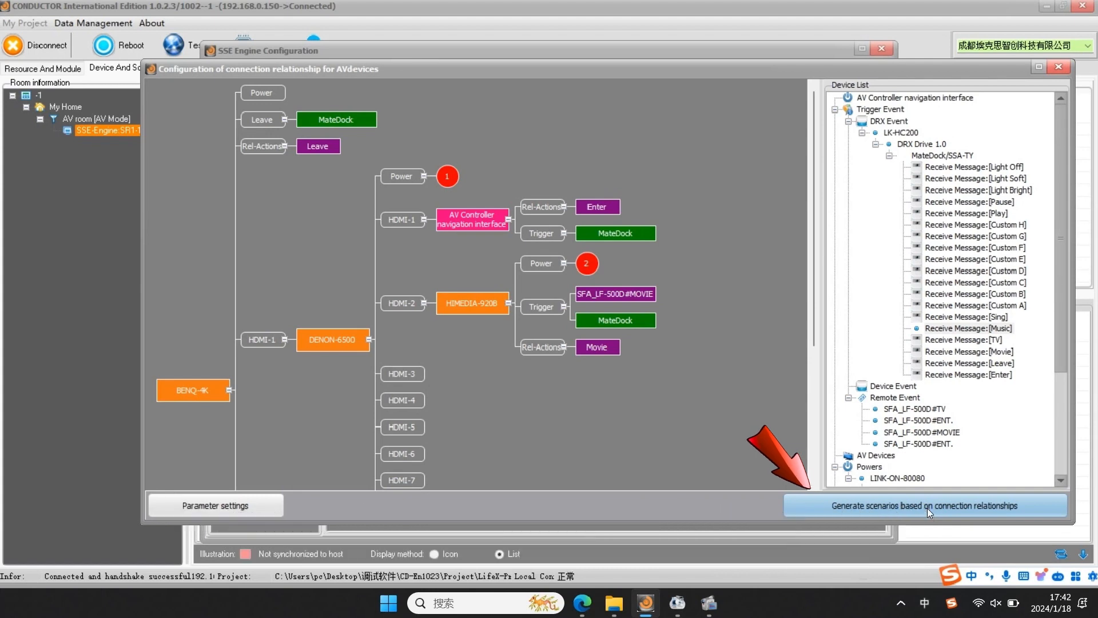
Generate Welcome, Leave, Movie and Music scenarios, rename HIMEDIA-920B to Movie, then exit SSE.
click(926, 505)
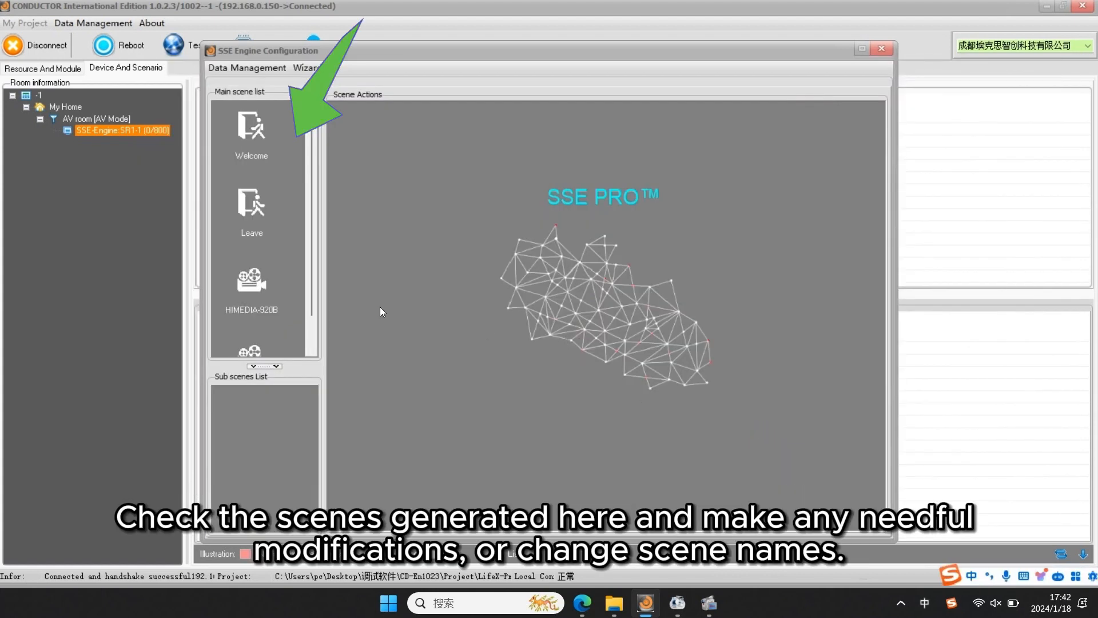
right_click(250, 277)
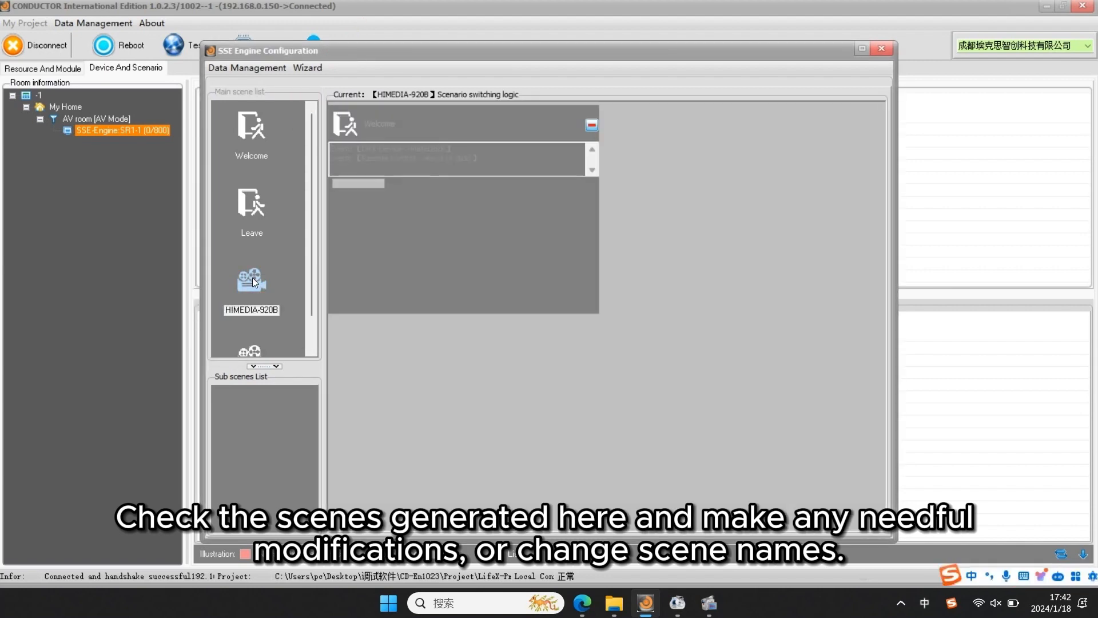
right_click(251, 280)
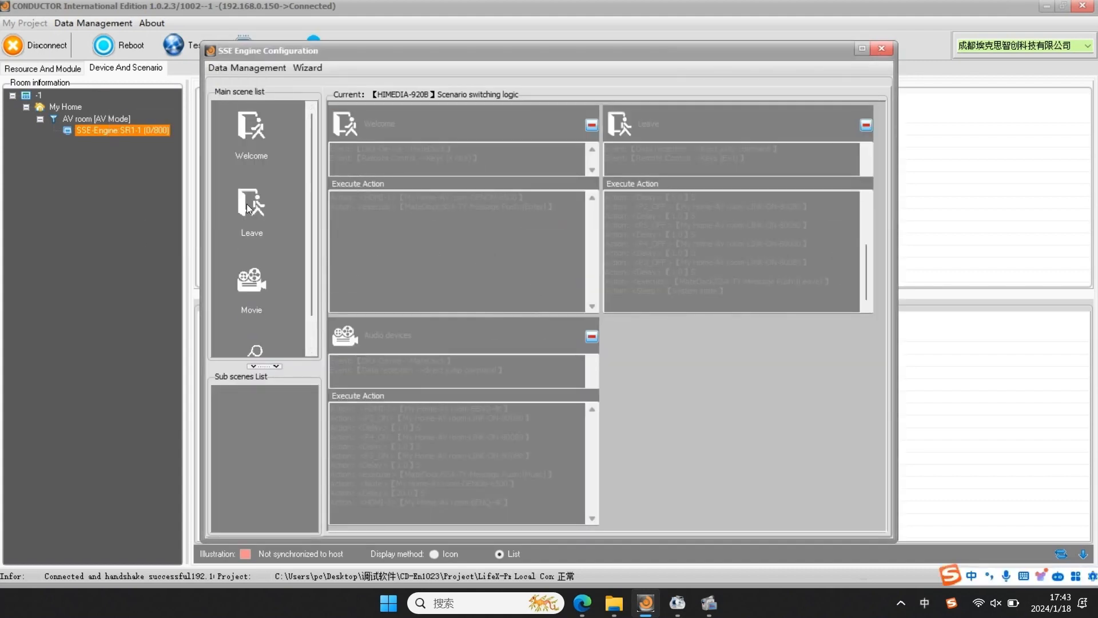
click(251, 206)
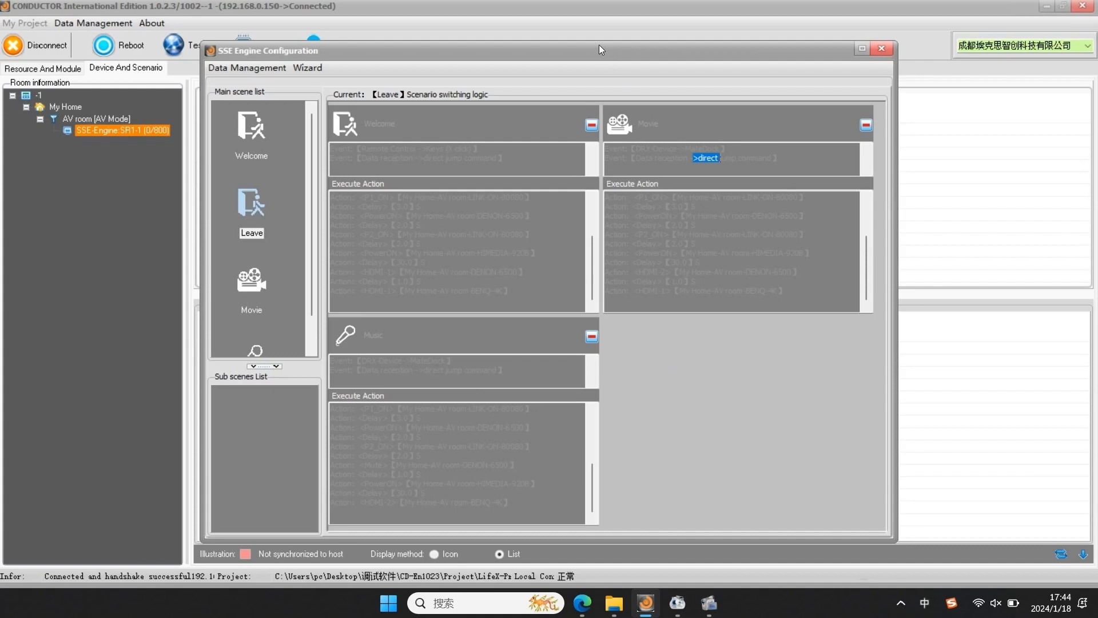
click(881, 47)
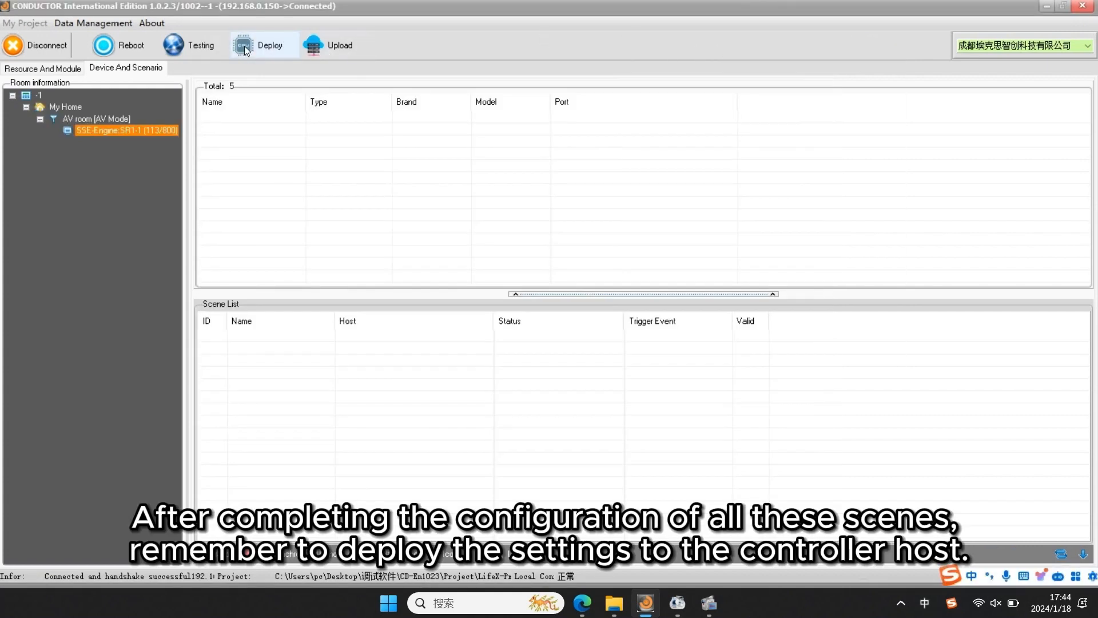
Deploy the project to the LK-HC200 host to 100%, then start cloud synchronization.
click(270, 45)
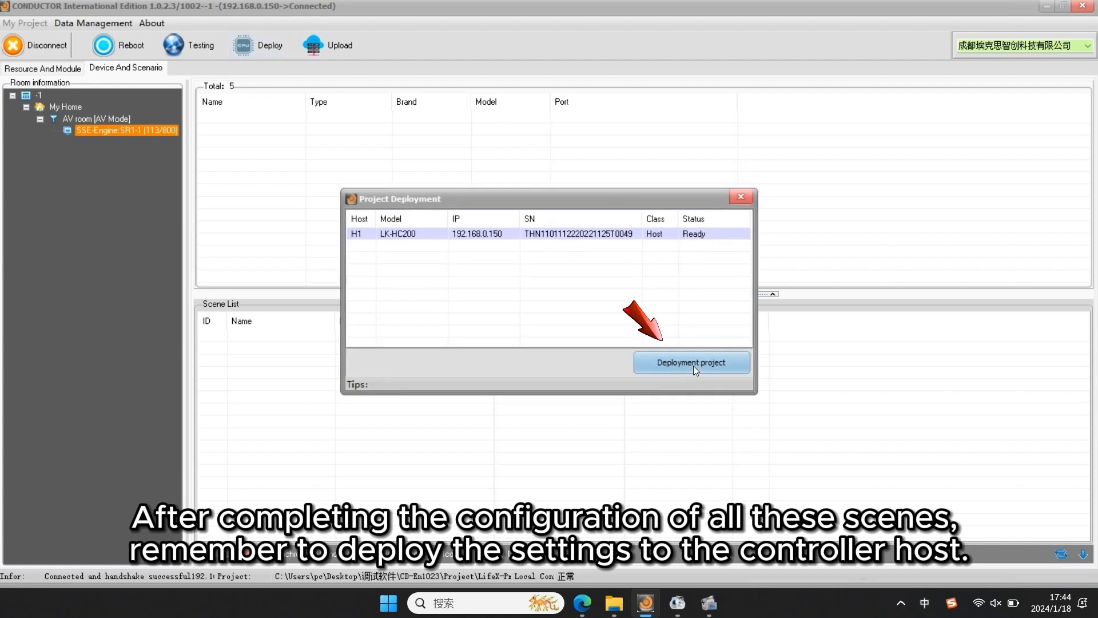
click(691, 362)
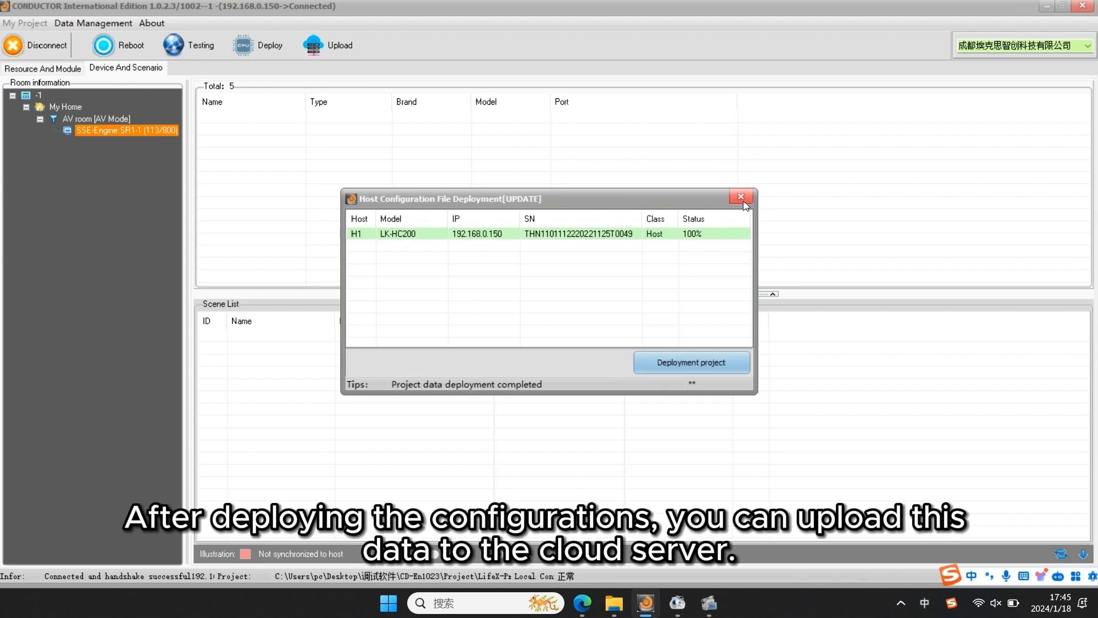
click(741, 196)
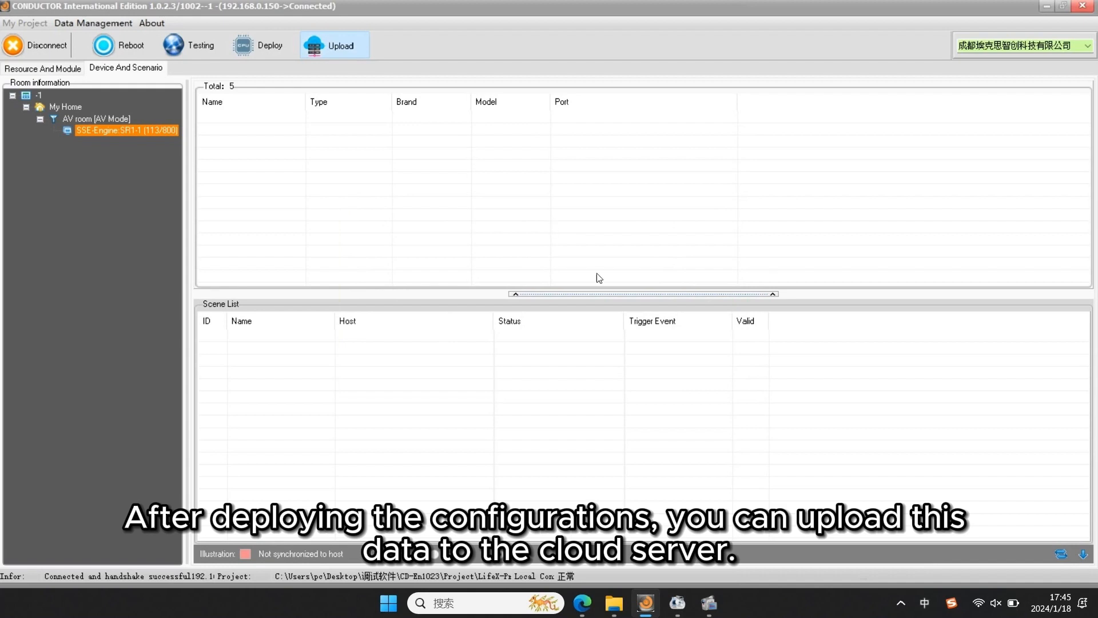
click(335, 44)
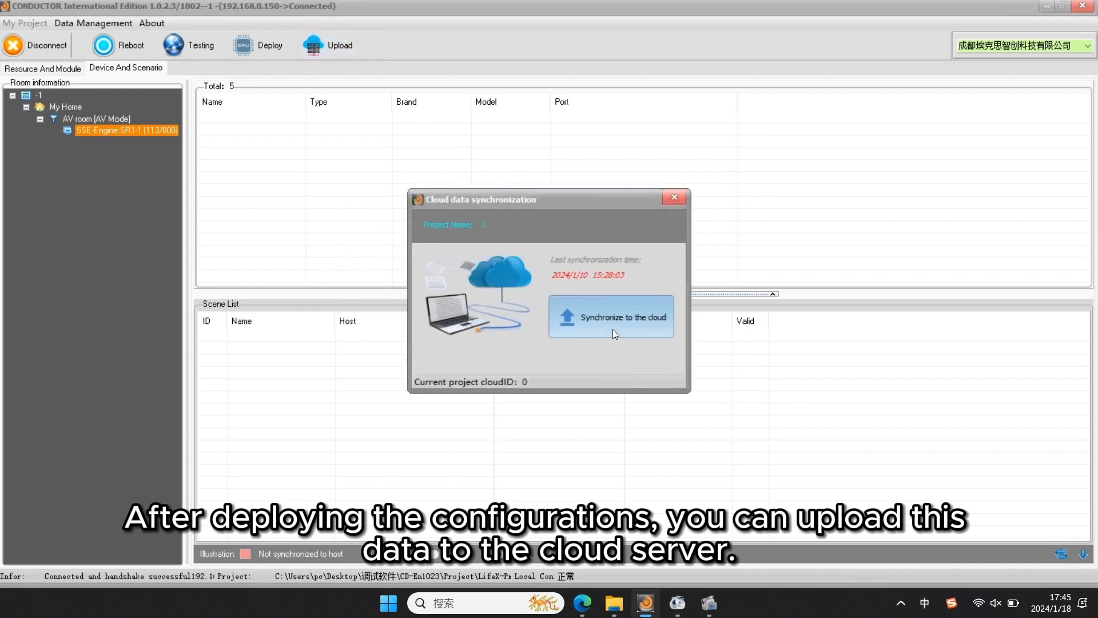